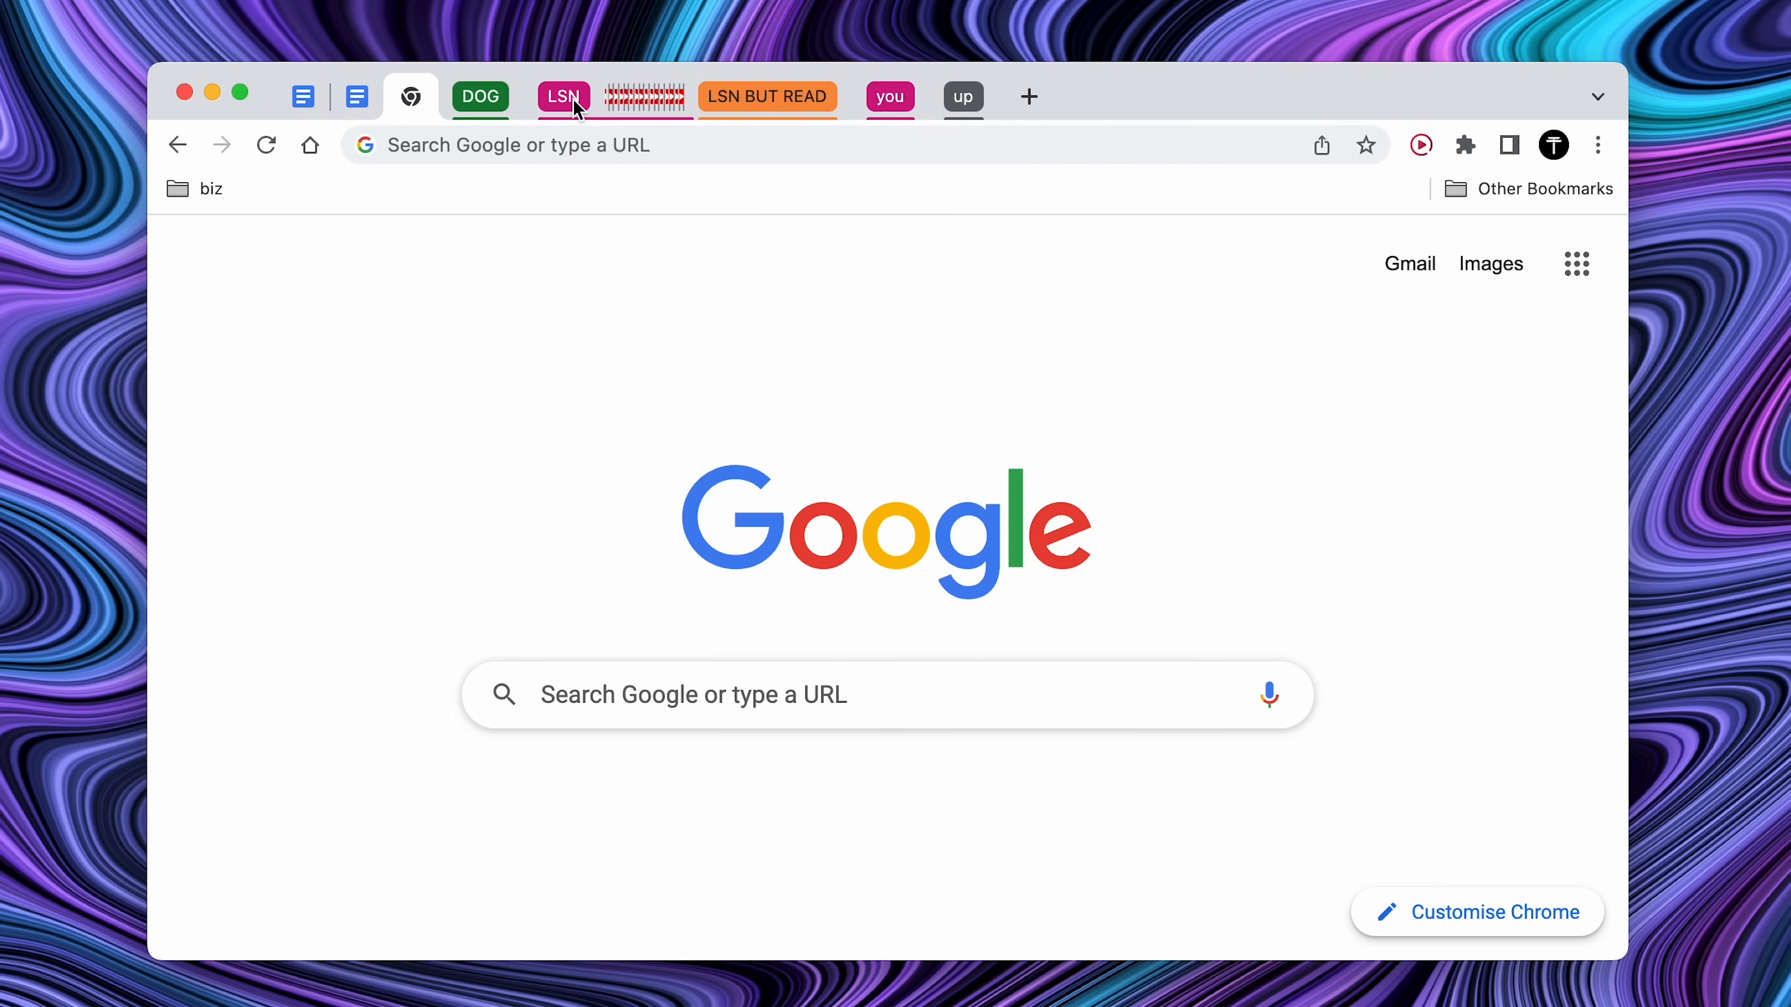
- Bring up an empty Safari start page with the tab groups sidebar closed
{"action": "left_click", "coordinate": [564, 96]}
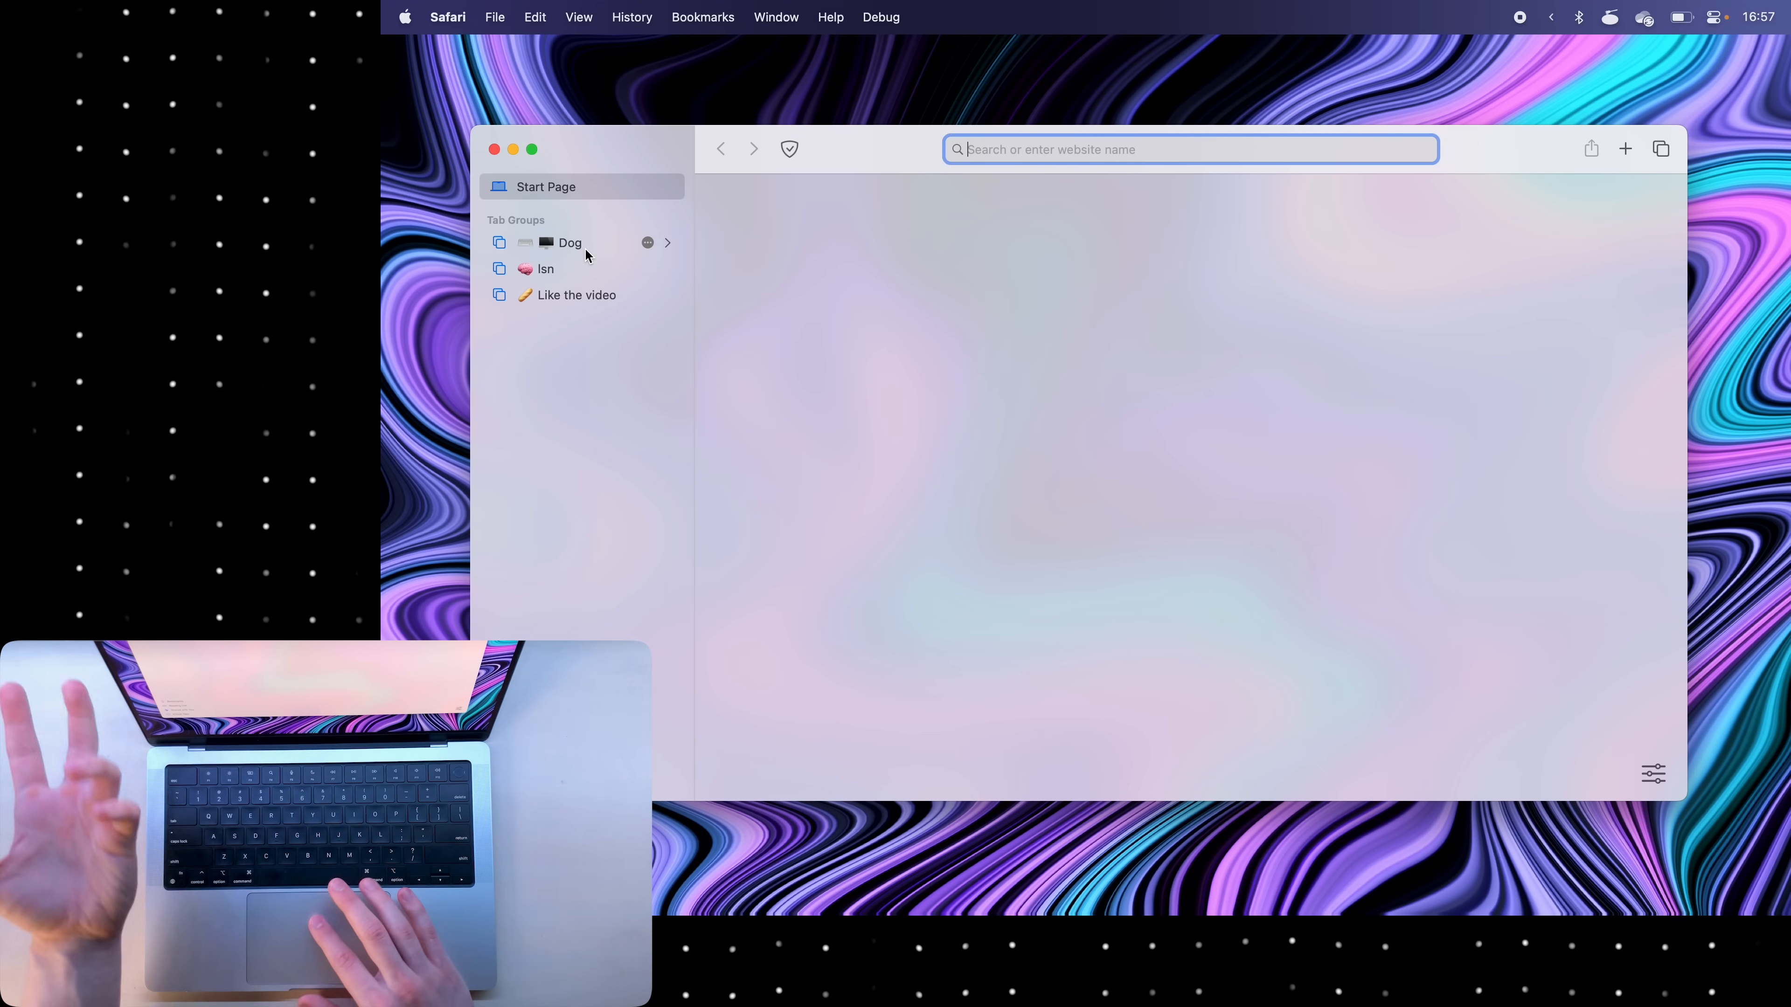
{"action": "left_click", "coordinate": [574, 295]}
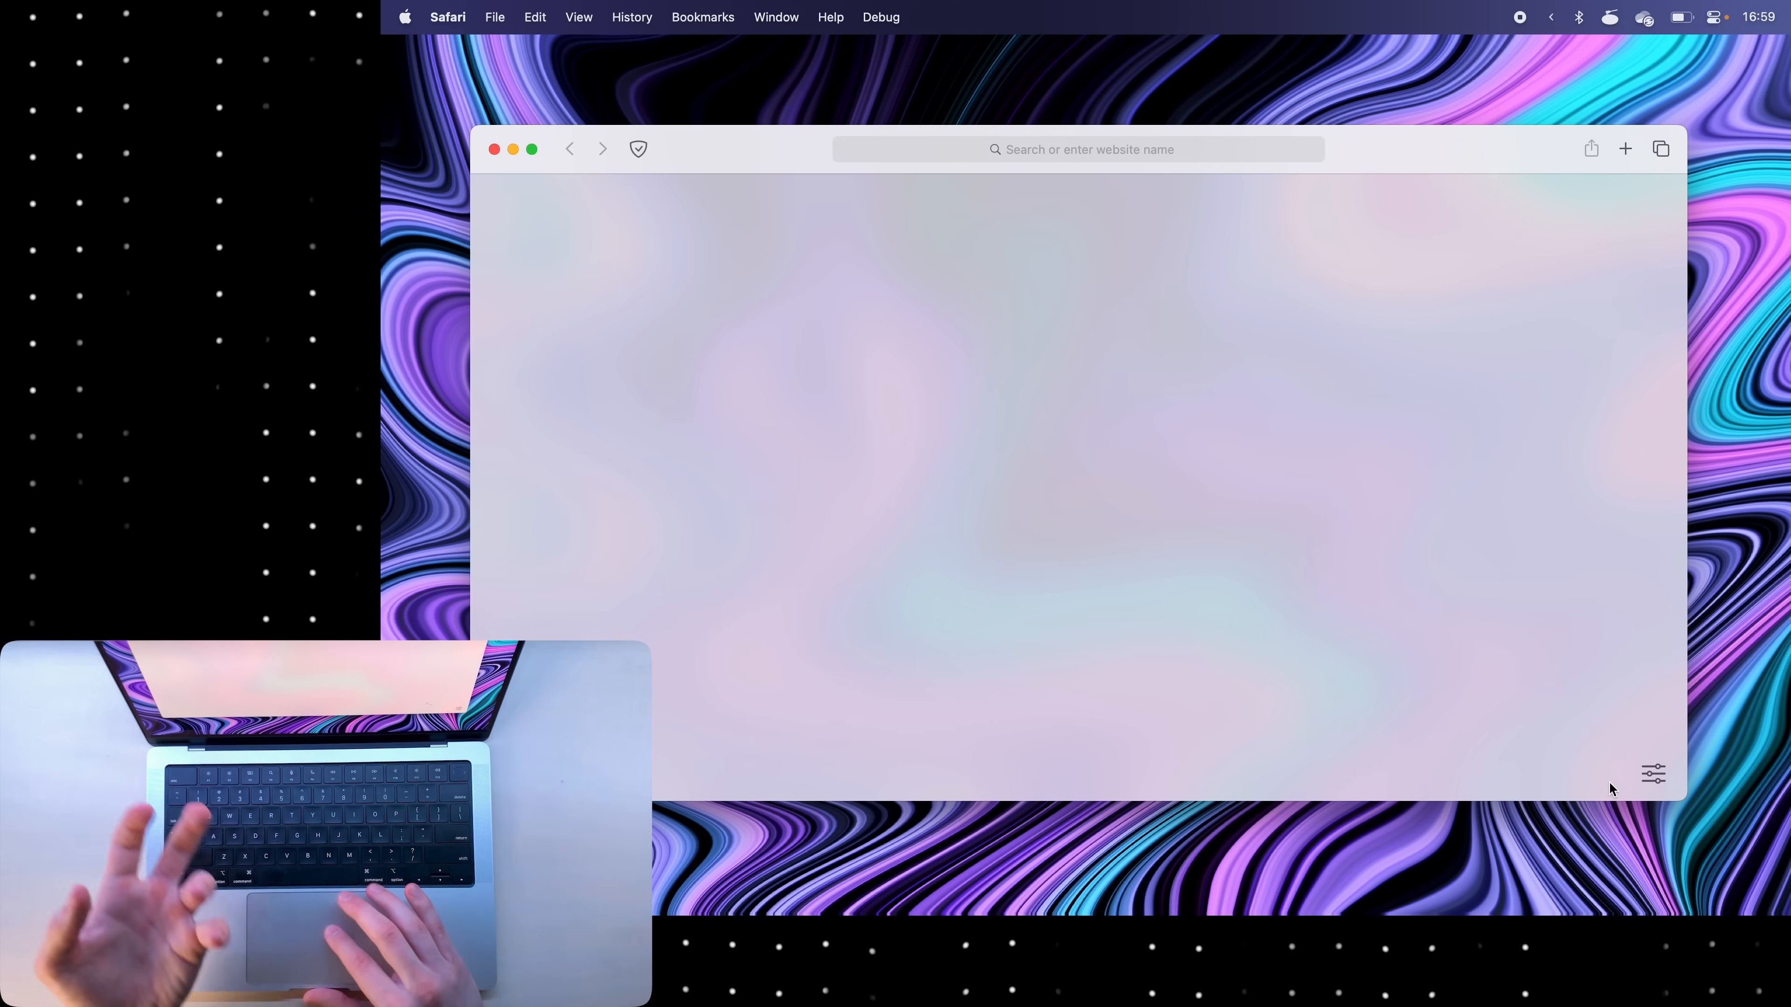
- Customise the start page with Siri Suggestions and the desert background image
{"action": "left_click", "coordinate": [1652, 773]}
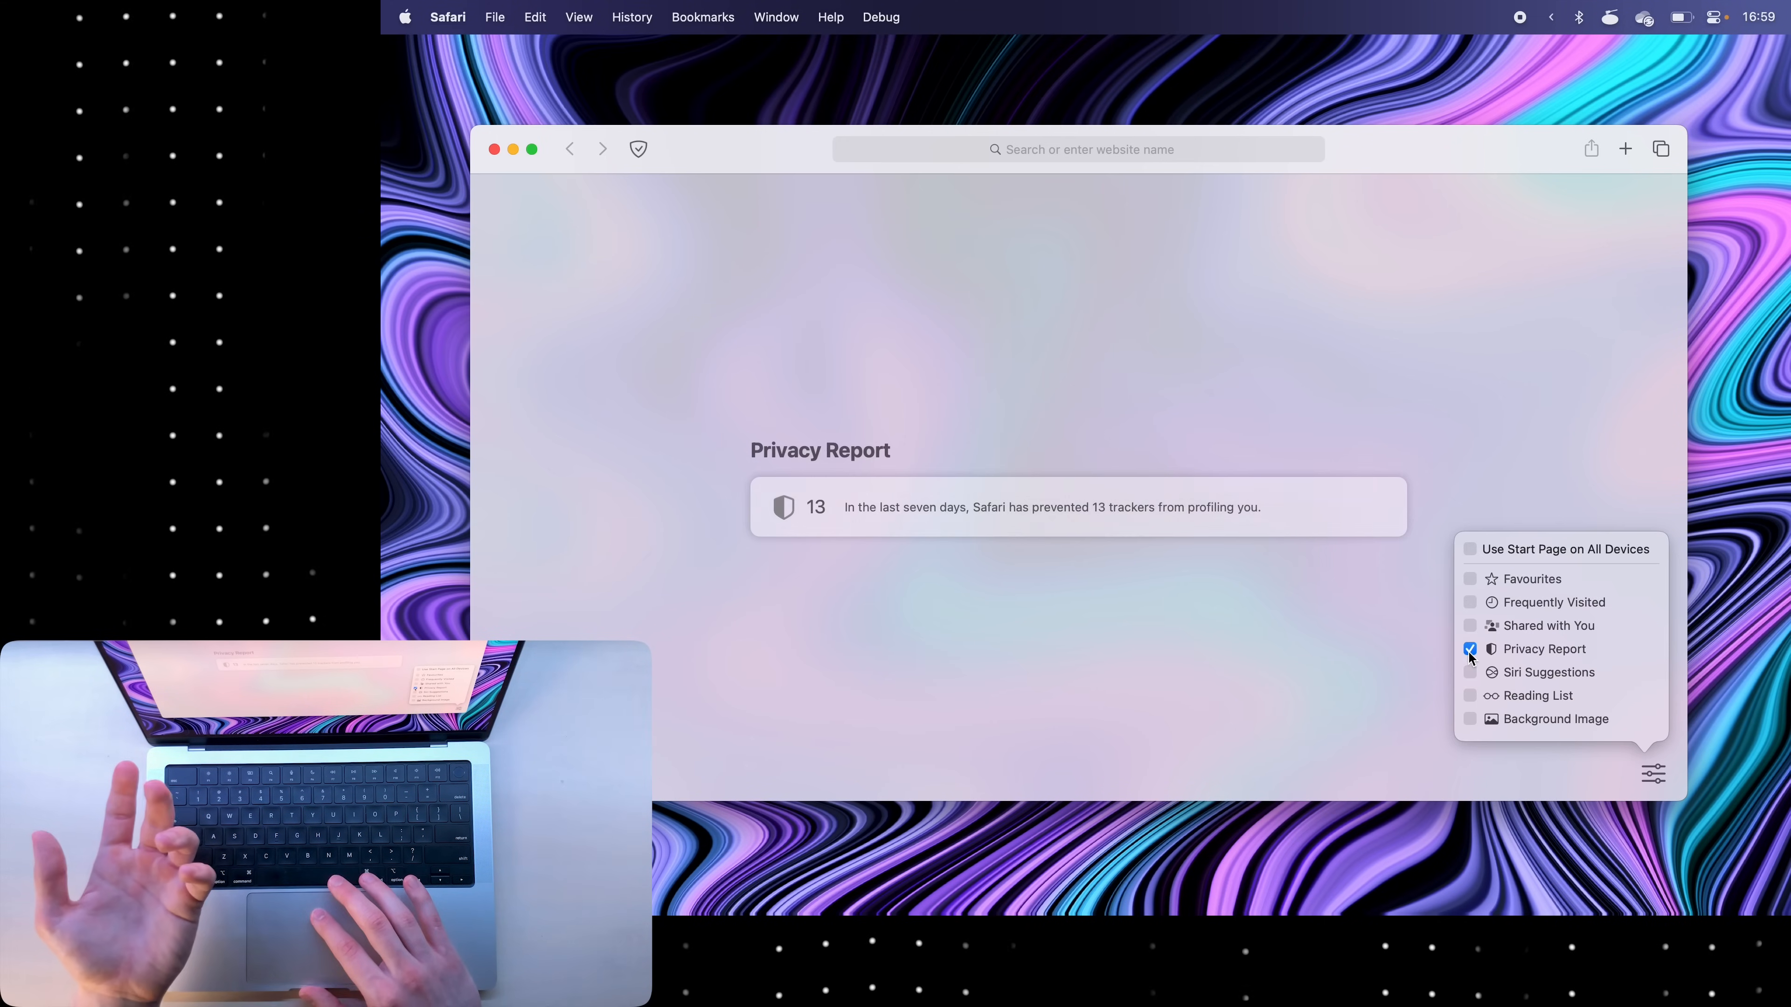
{"action": "left_click", "coordinate": [1470, 672]}
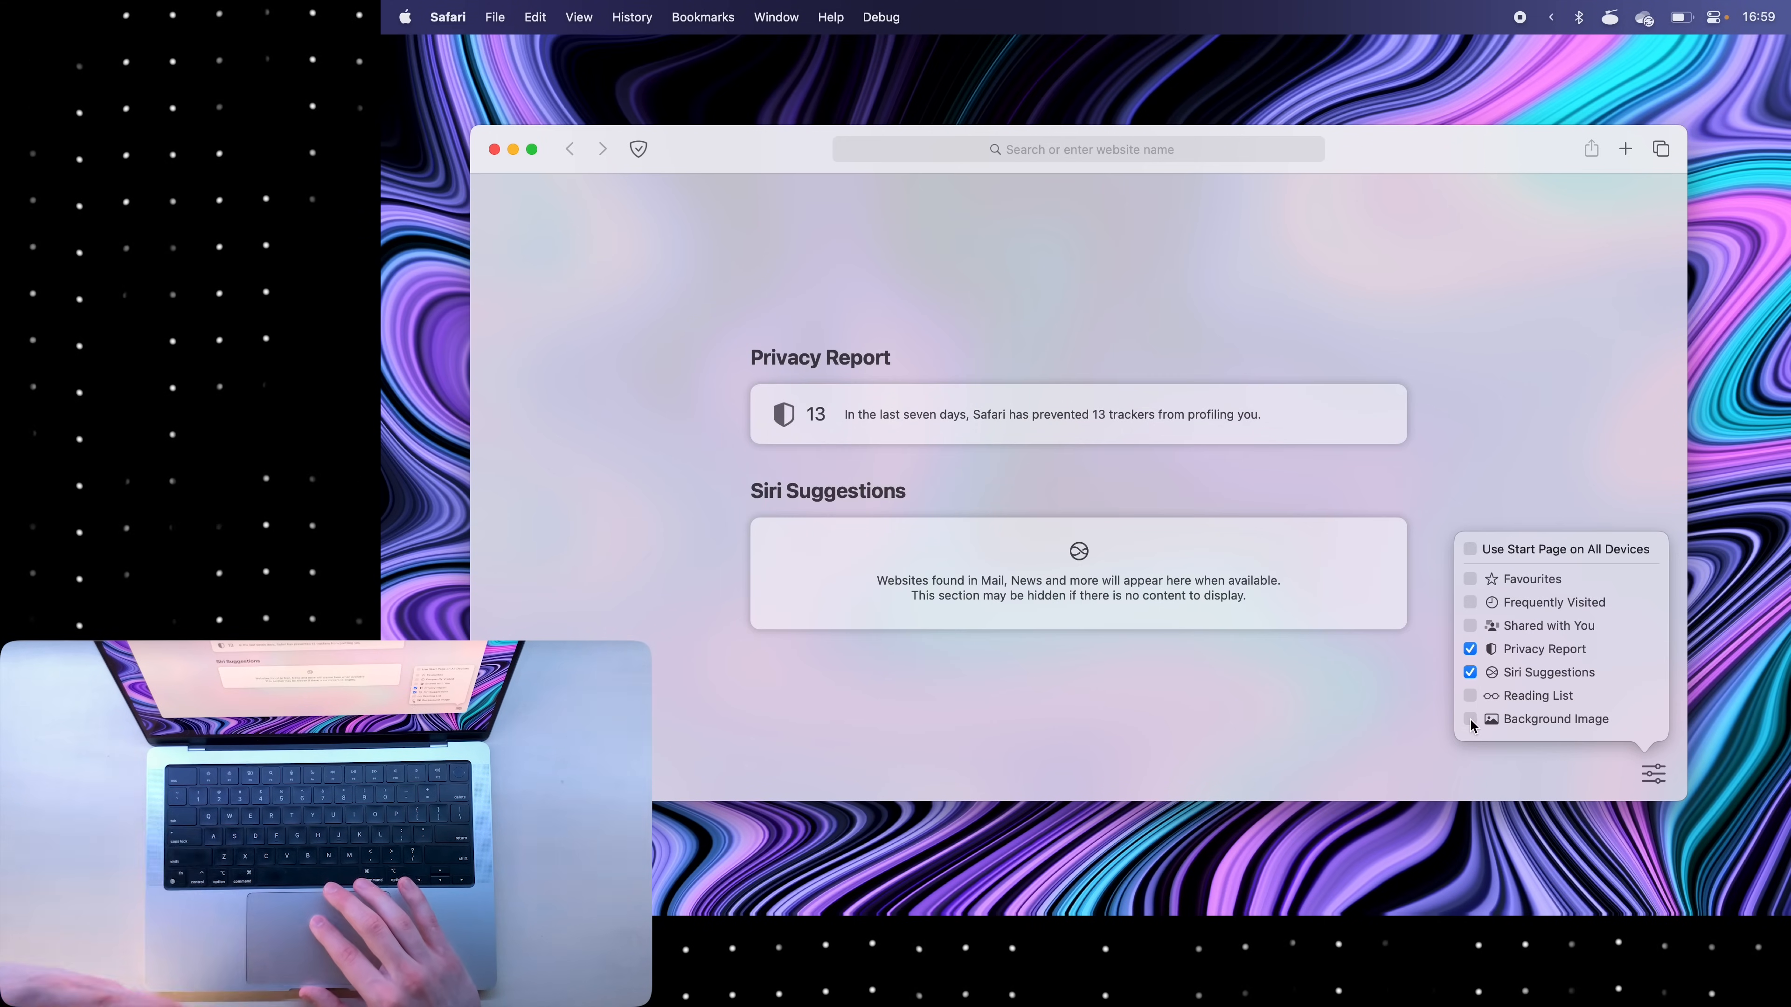
{"action": "left_click", "coordinate": [1470, 719]}
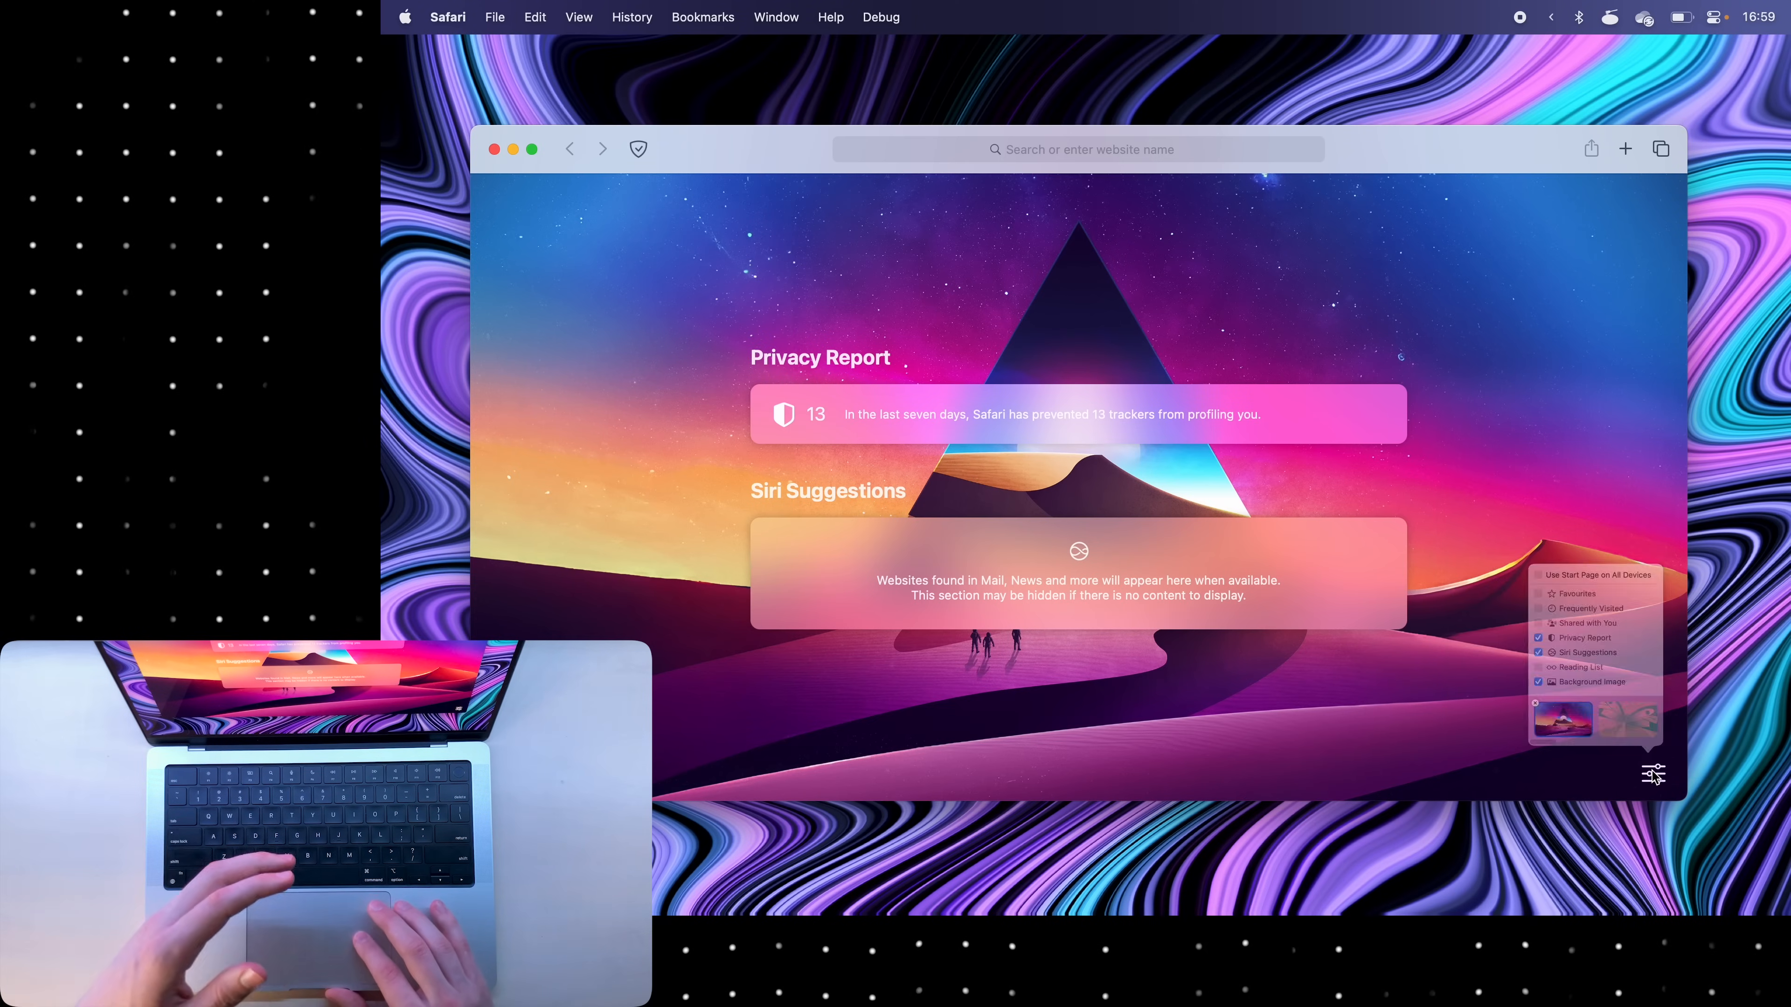
{"action": "left_click", "coordinate": [1470, 569]}
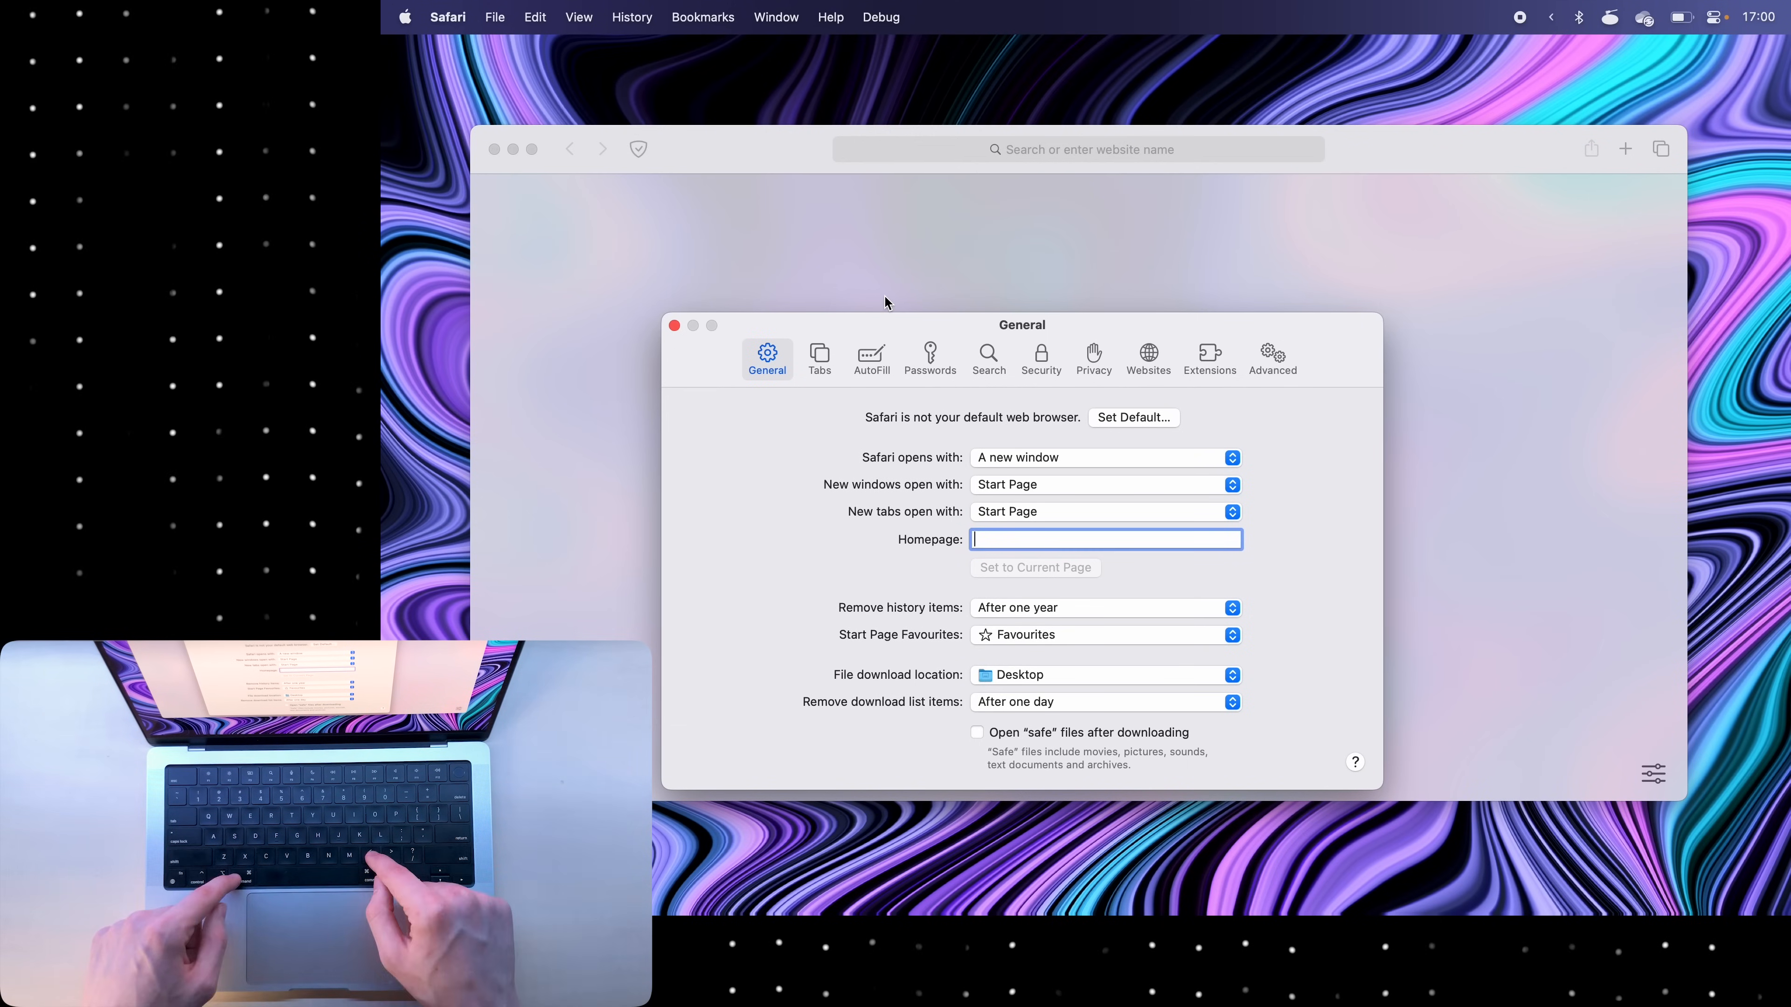
- In the Tabs settings pane, select the Compact tab layout
{"action": "left_click", "coordinate": [819, 357]}
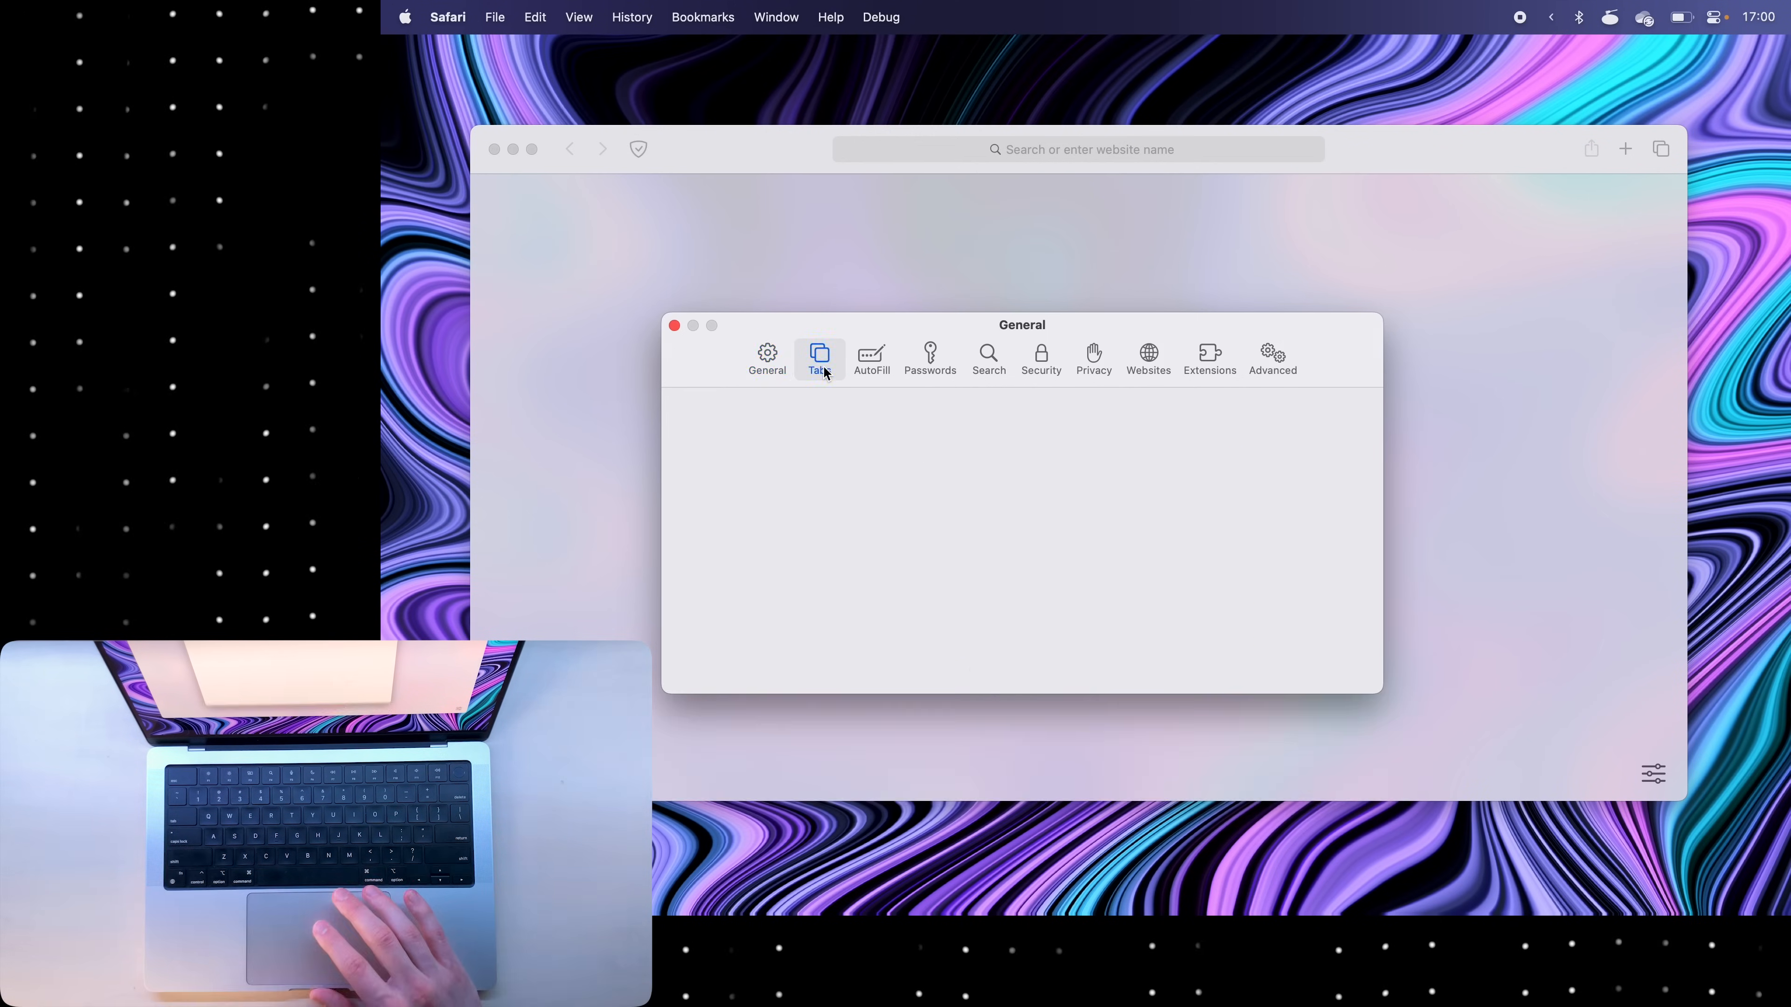
{"action": "left_click", "coordinate": [819, 357]}
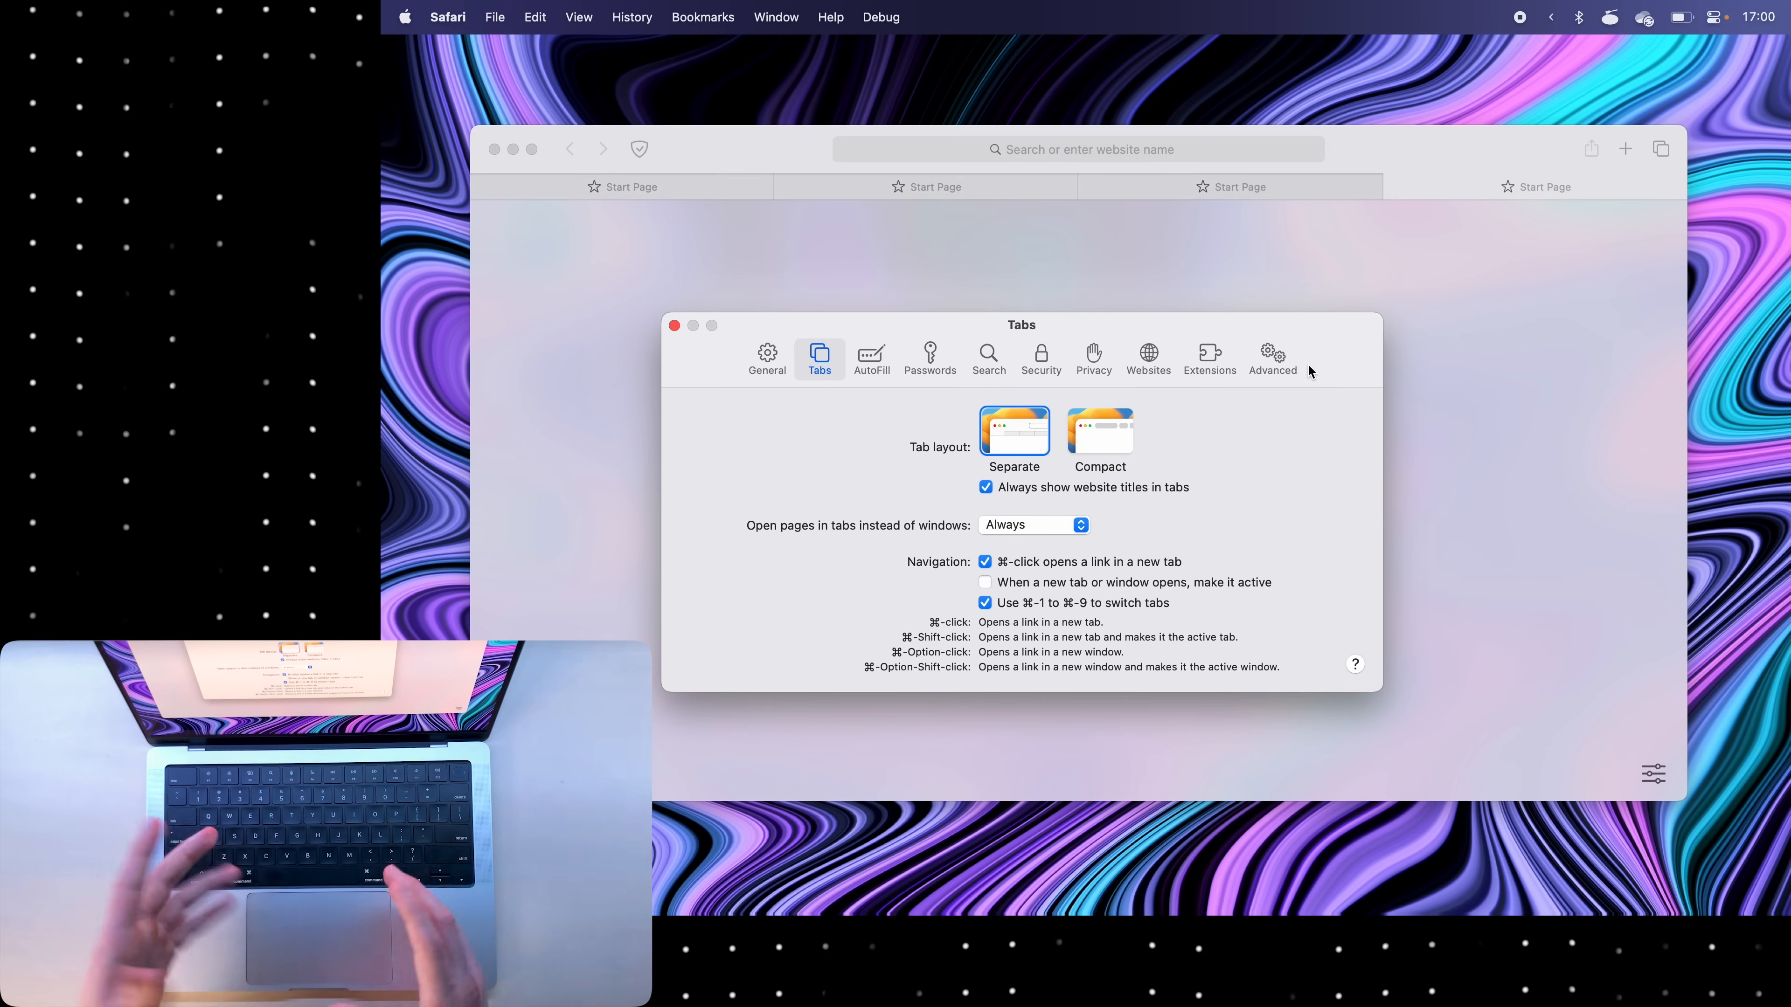
{"action": "left_click", "coordinate": [1099, 432]}
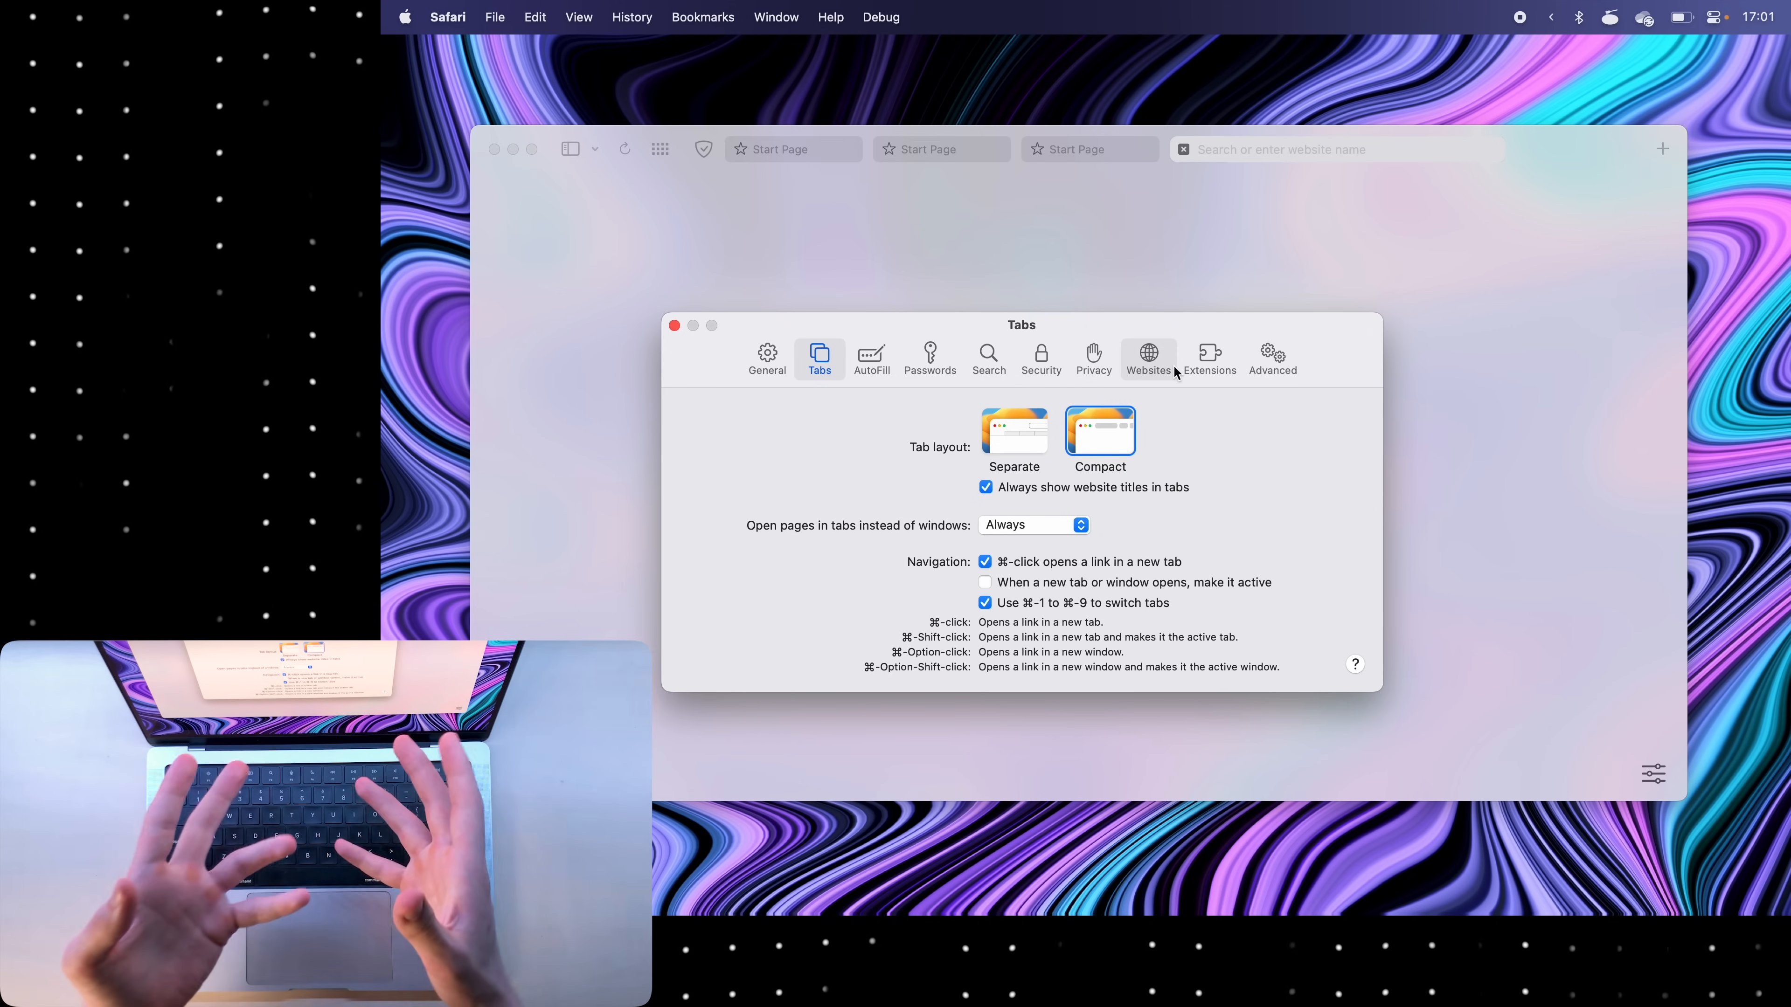
{"action": "left_click", "coordinate": [675, 325]}
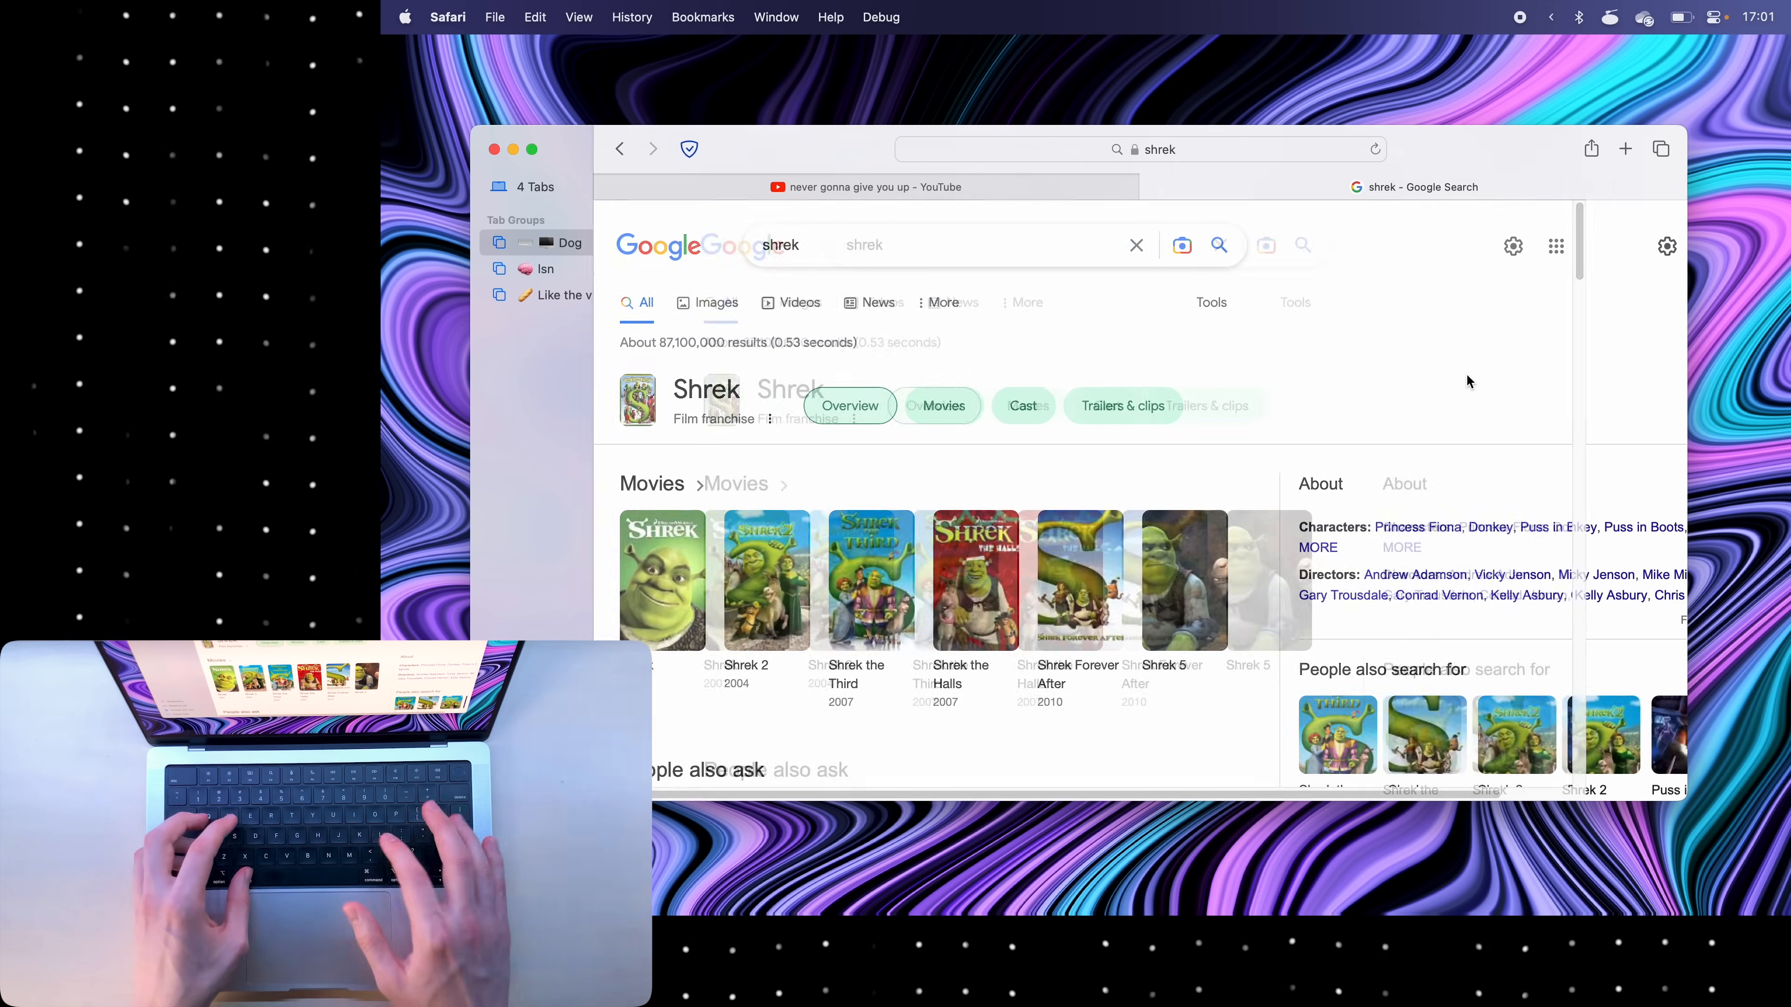
- Close the sidebar to leave the Google results for shrek filling the window
{"action": "left_click", "coordinate": [1663, 149]}
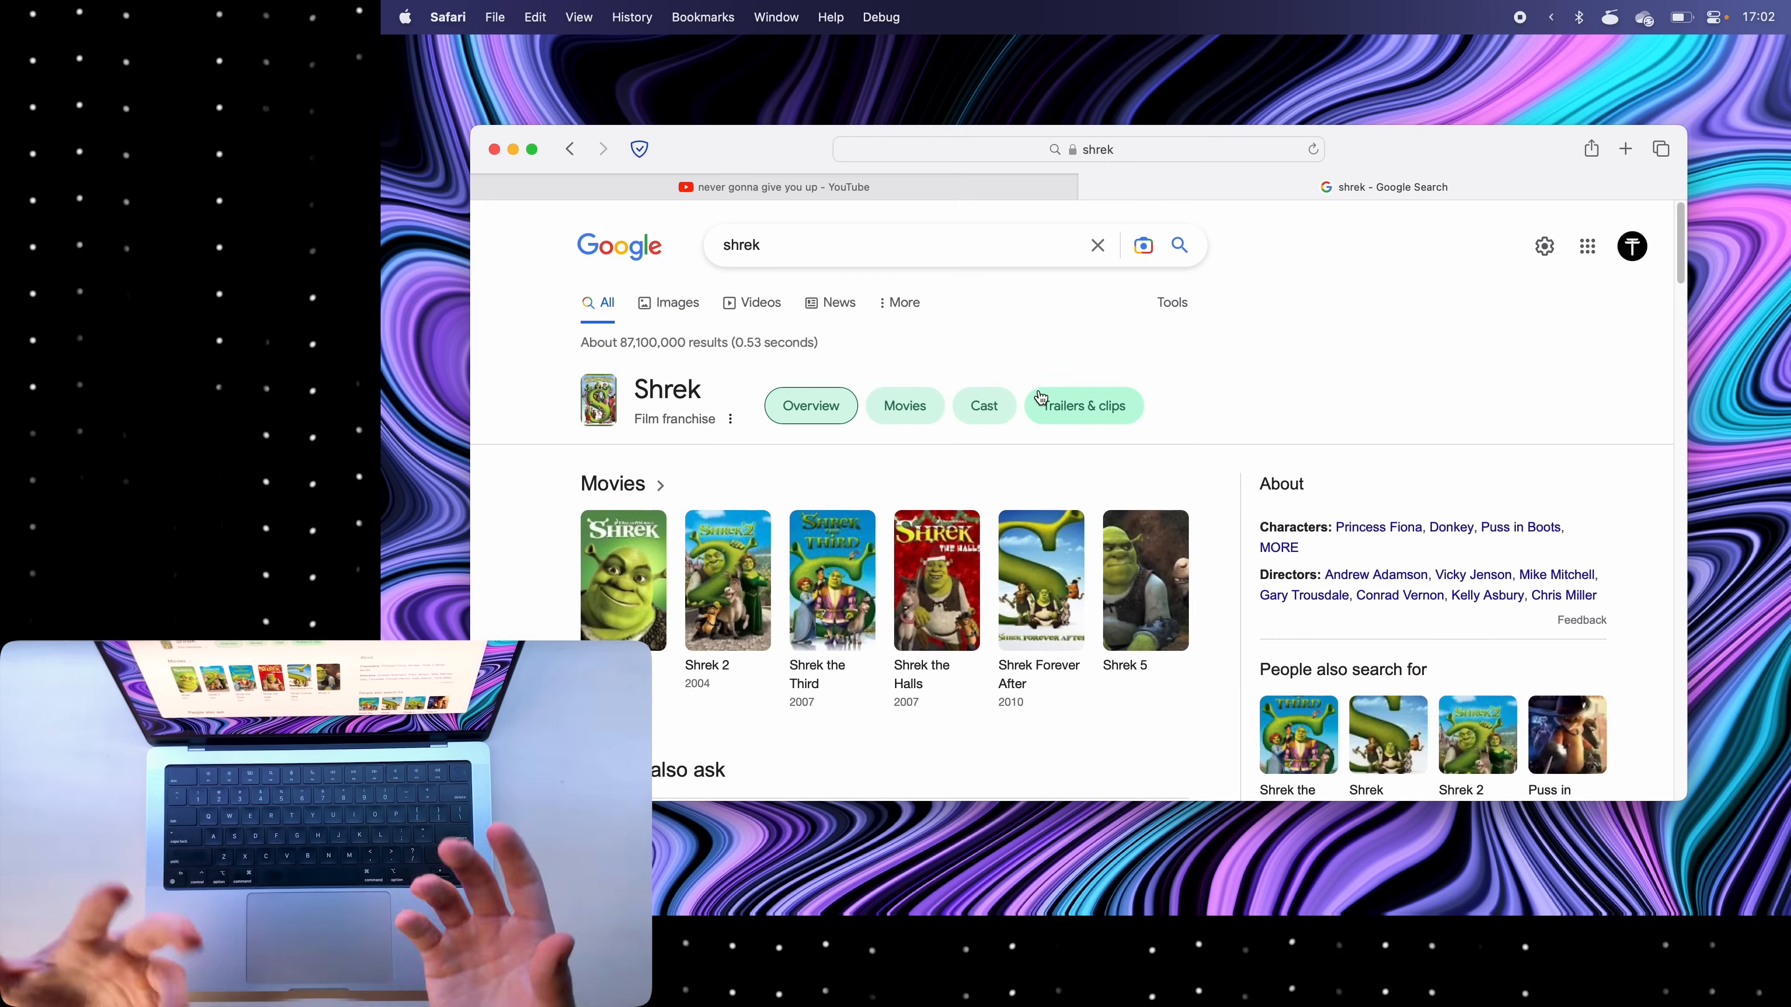
{"action": "mouse_move", "coordinate": [1217, 214]}
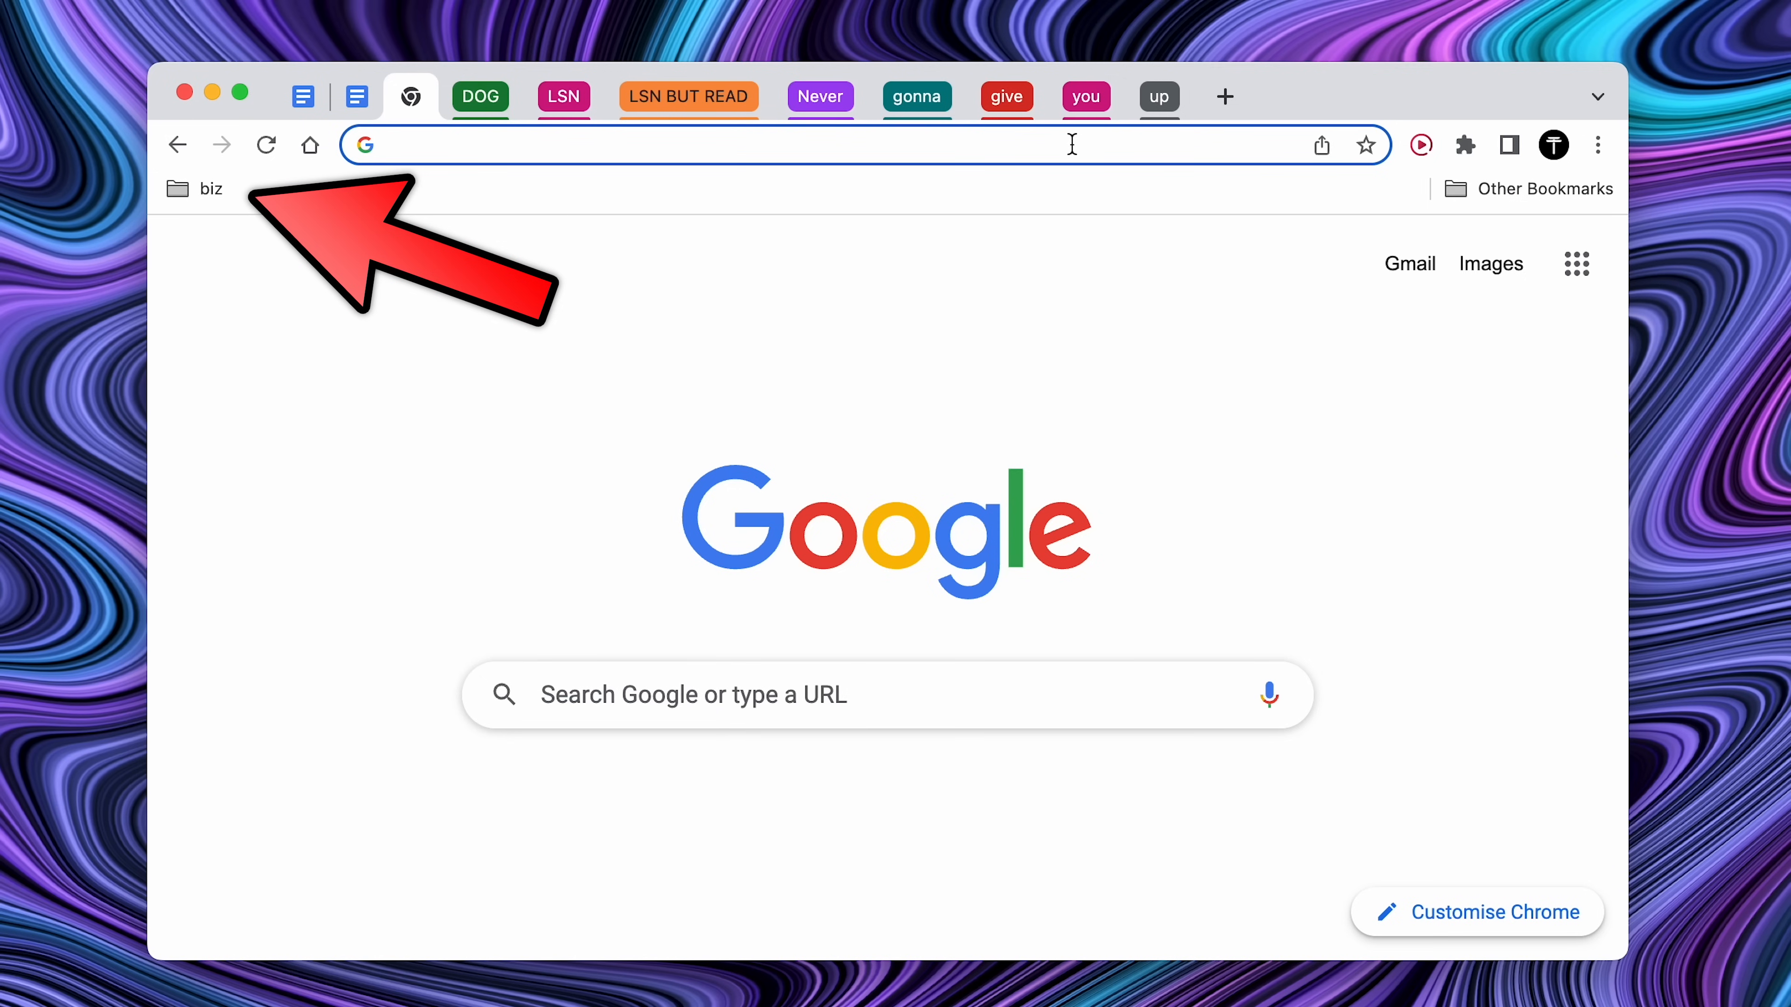
{"action": "mouse_move", "coordinate": [1102, 177]}
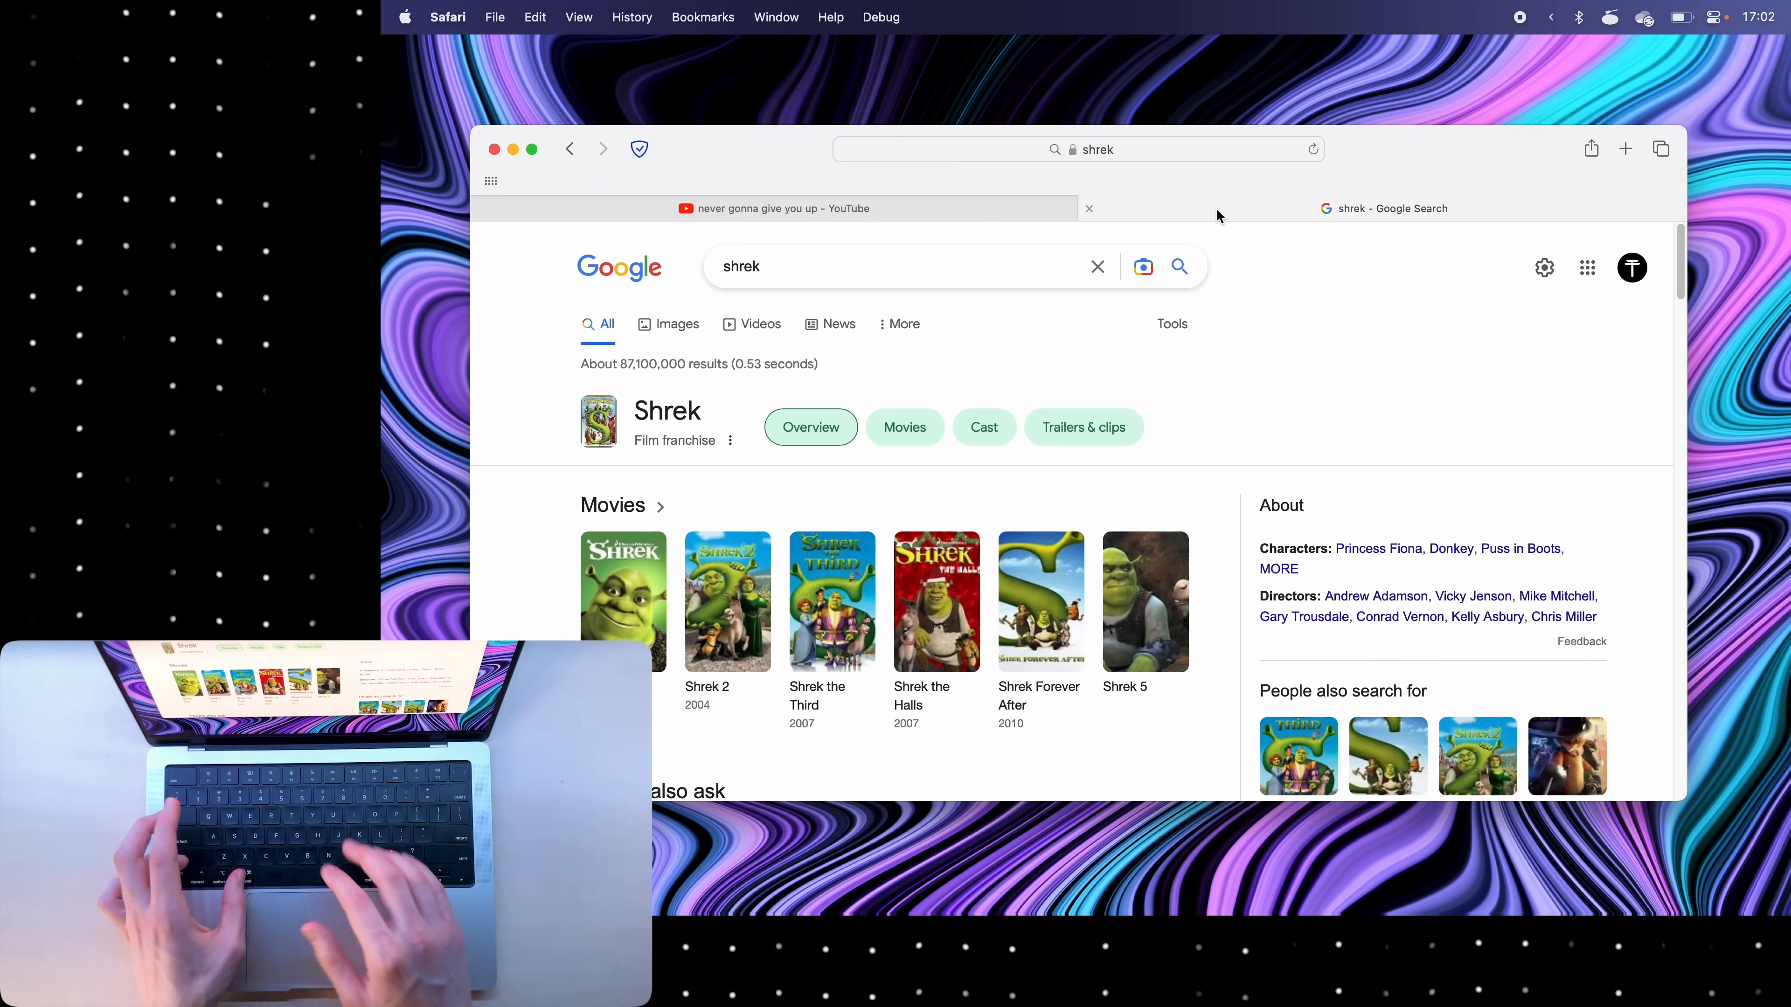
{"action": "mouse_move", "coordinate": [1114, 179]}
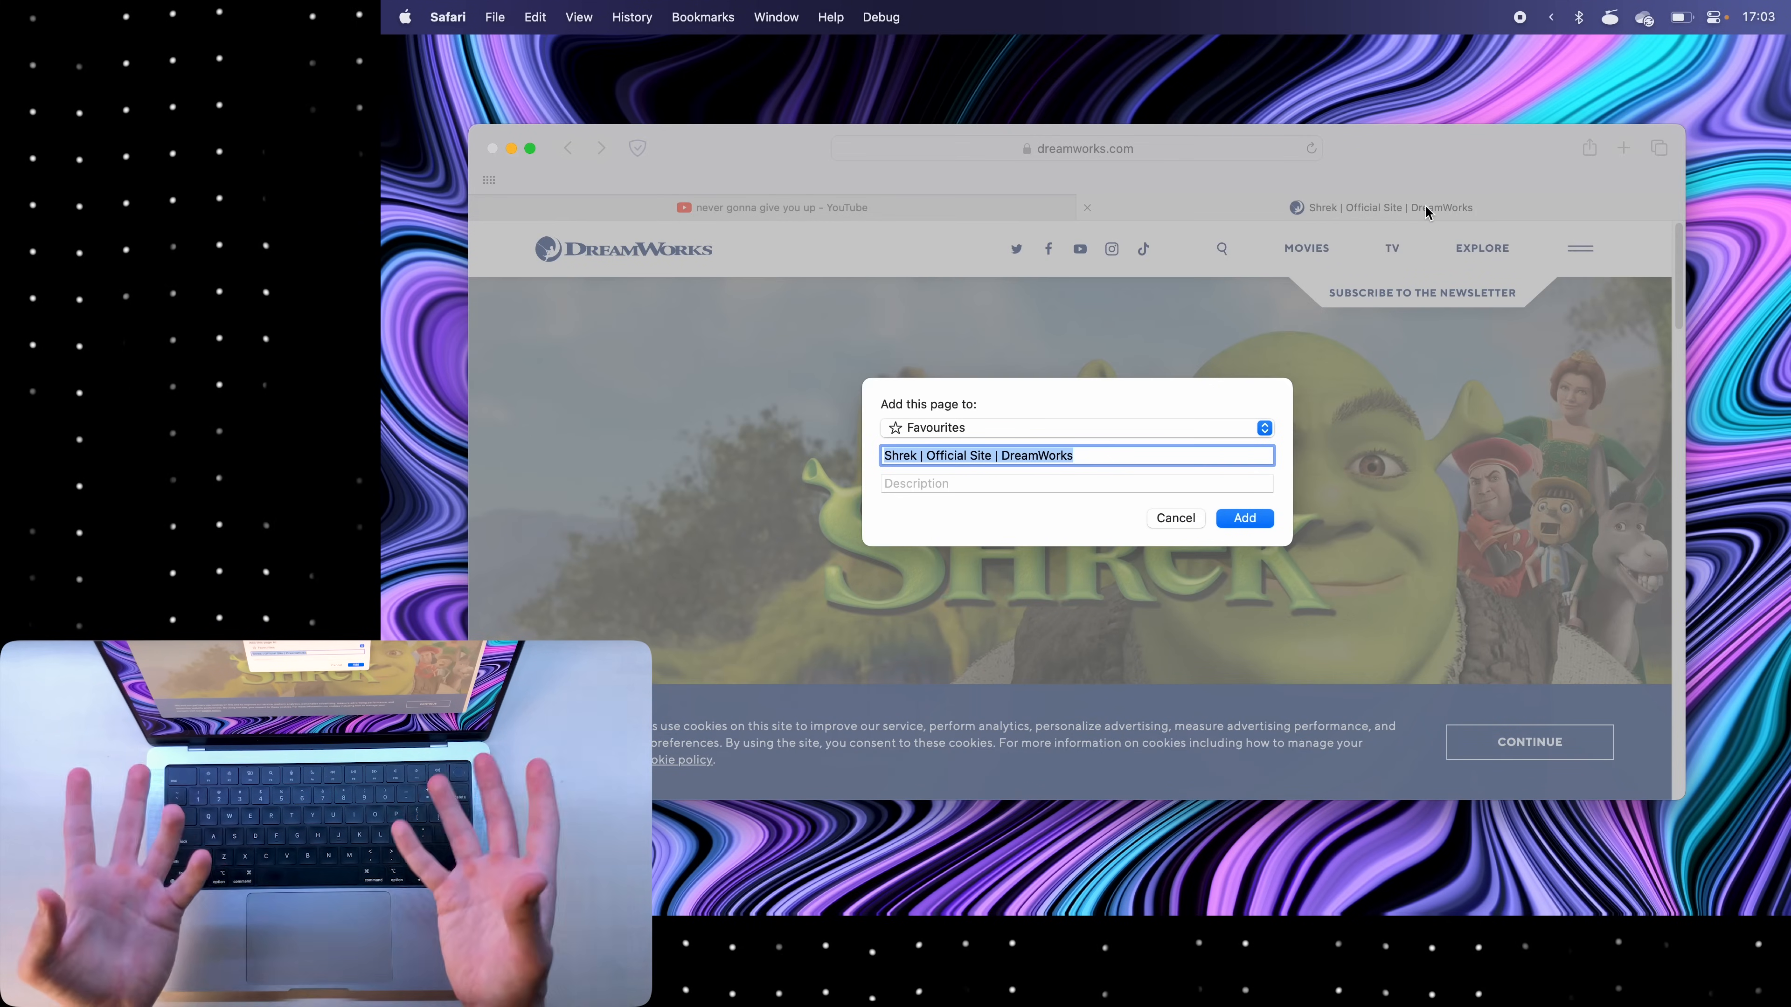
- Save the DreamWorks Shrek page to Favourites under the name Shrek
{"action": "type", "text": "Shrek"}
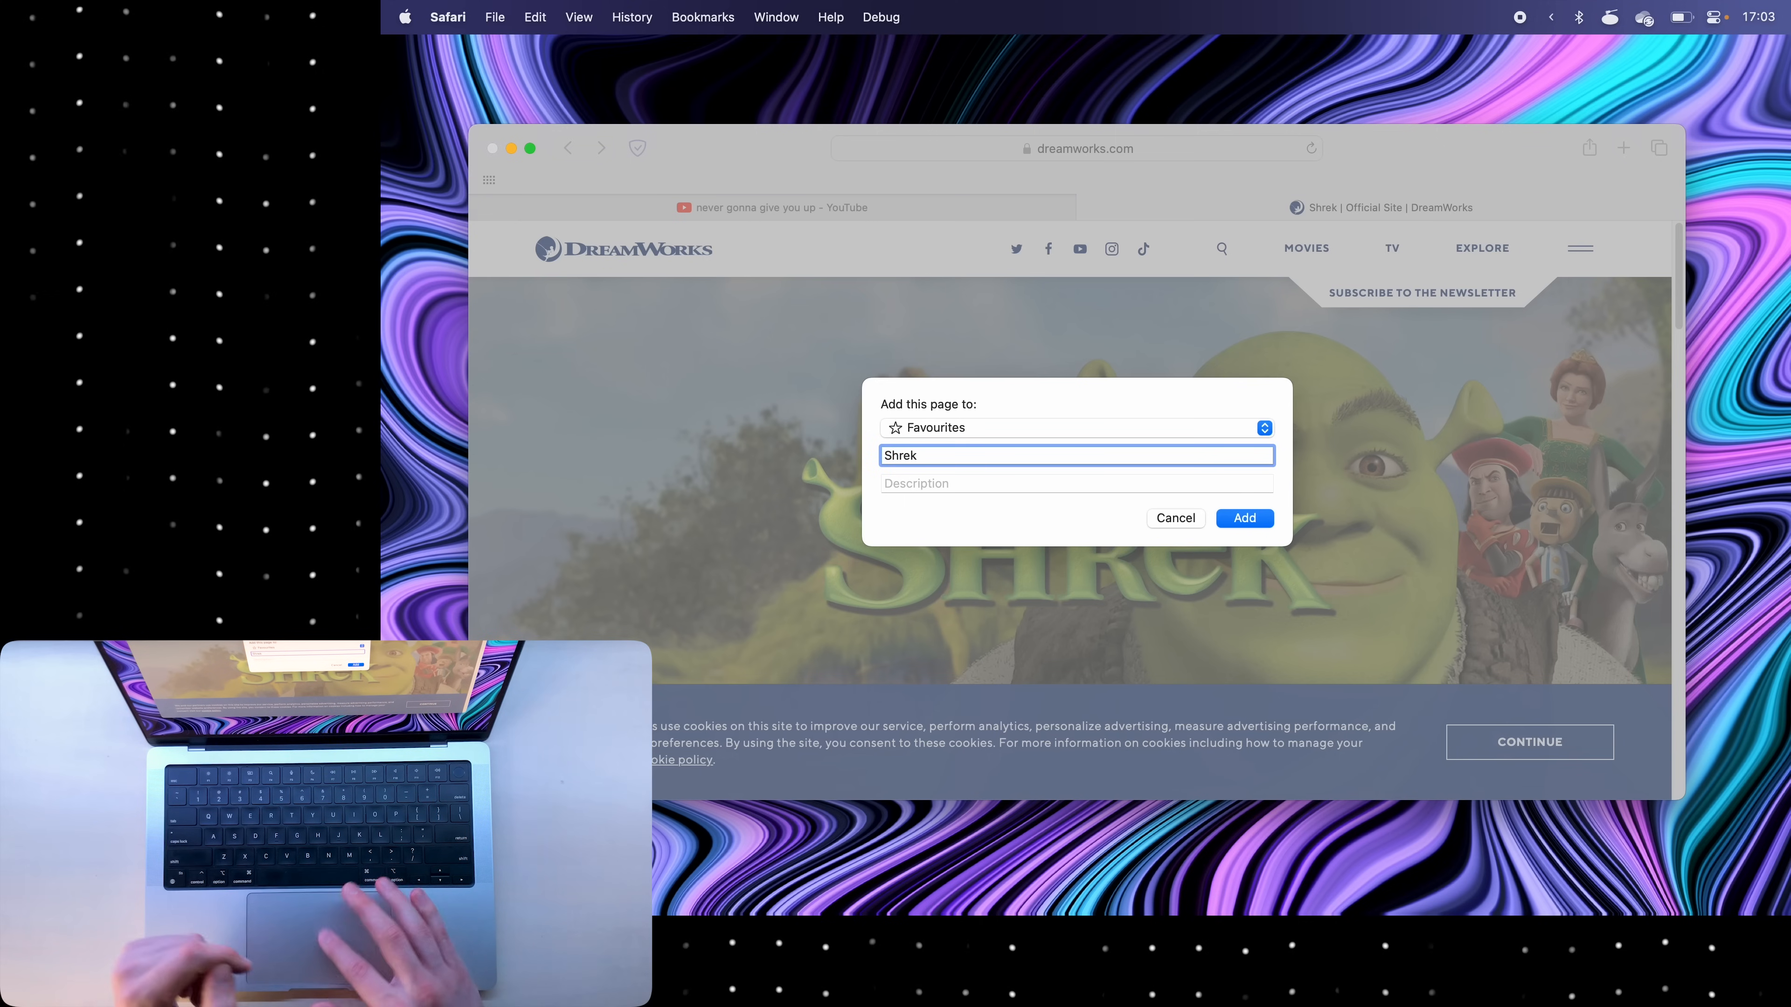
{"action": "left_click", "coordinate": [1243, 518]}
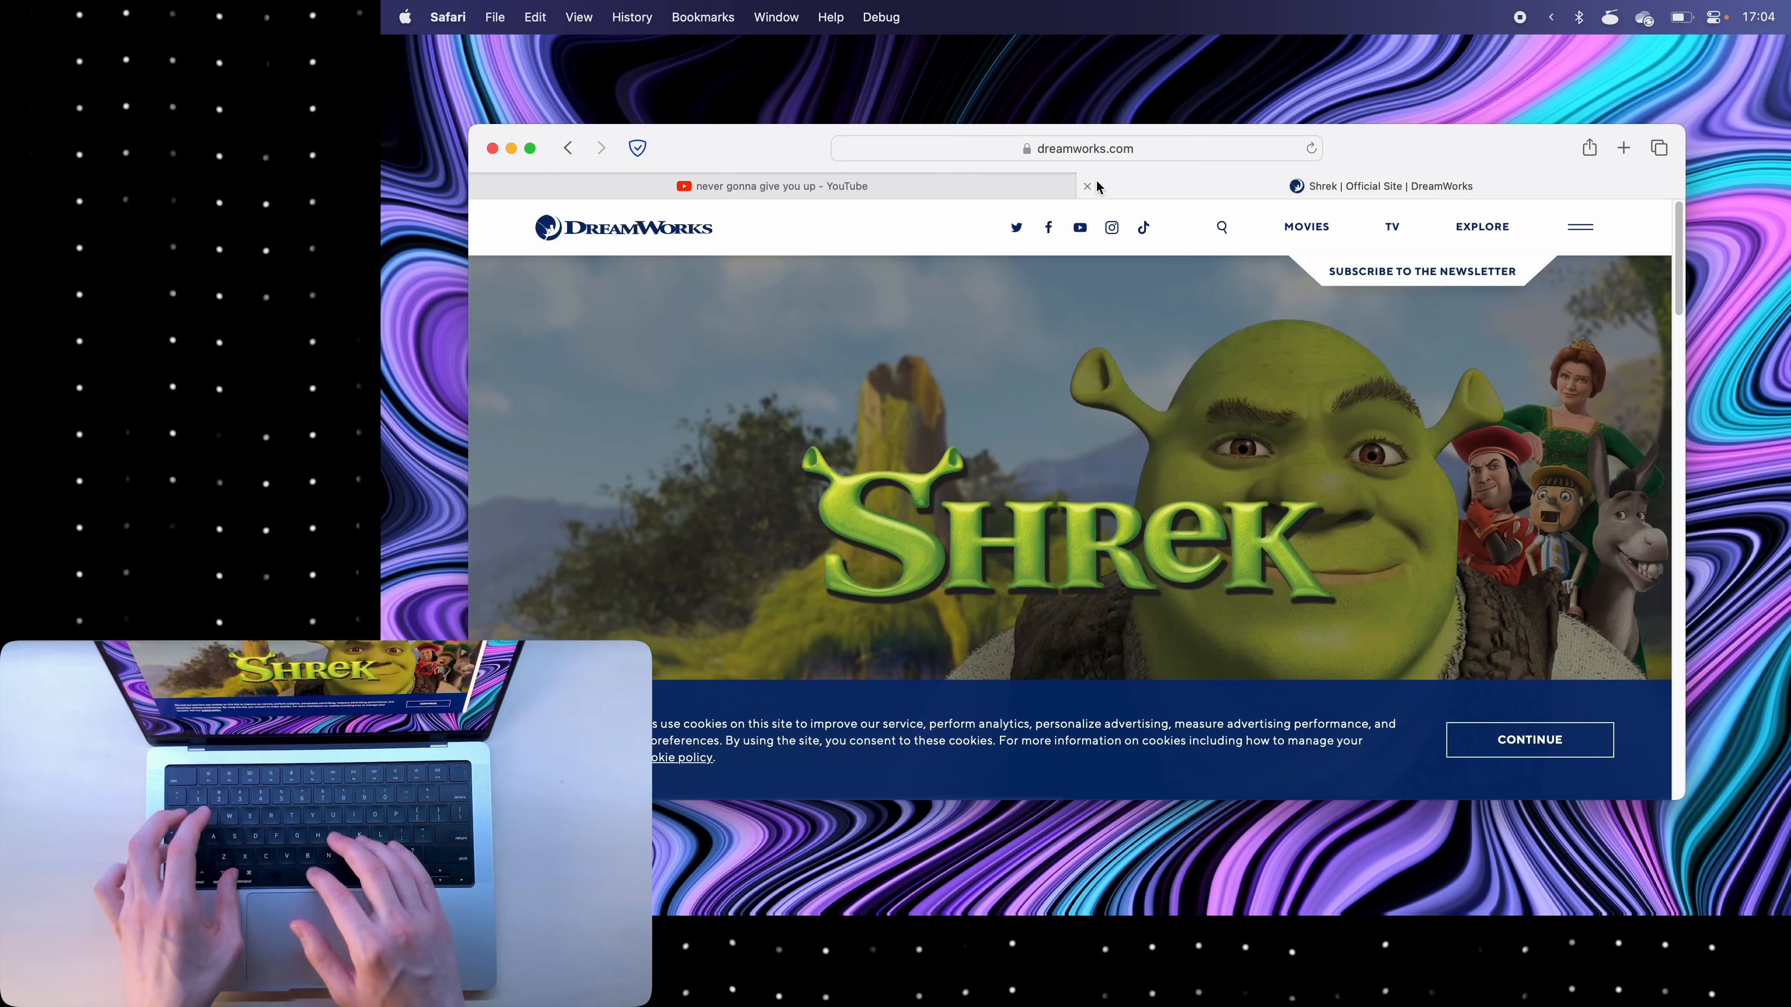
{"action": "left_click", "coordinate": [1086, 185]}
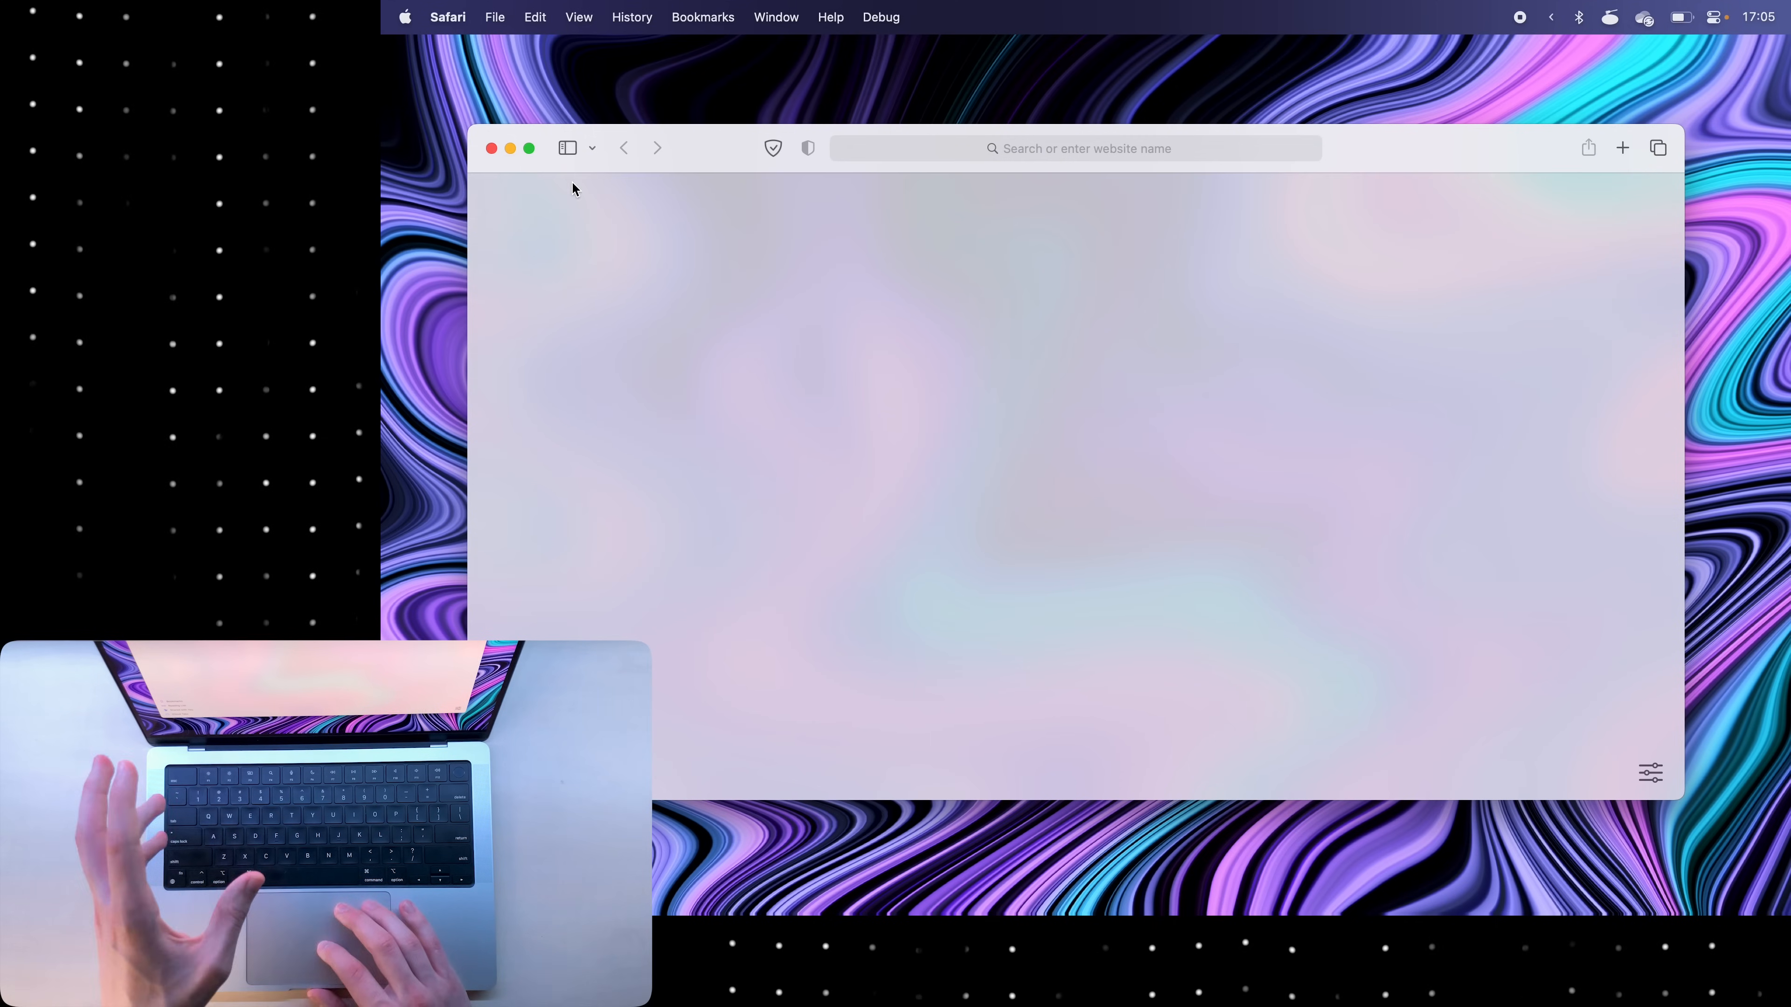
- Open a new tab showing the empty start page
{"action": "left_click", "coordinate": [569, 147]}
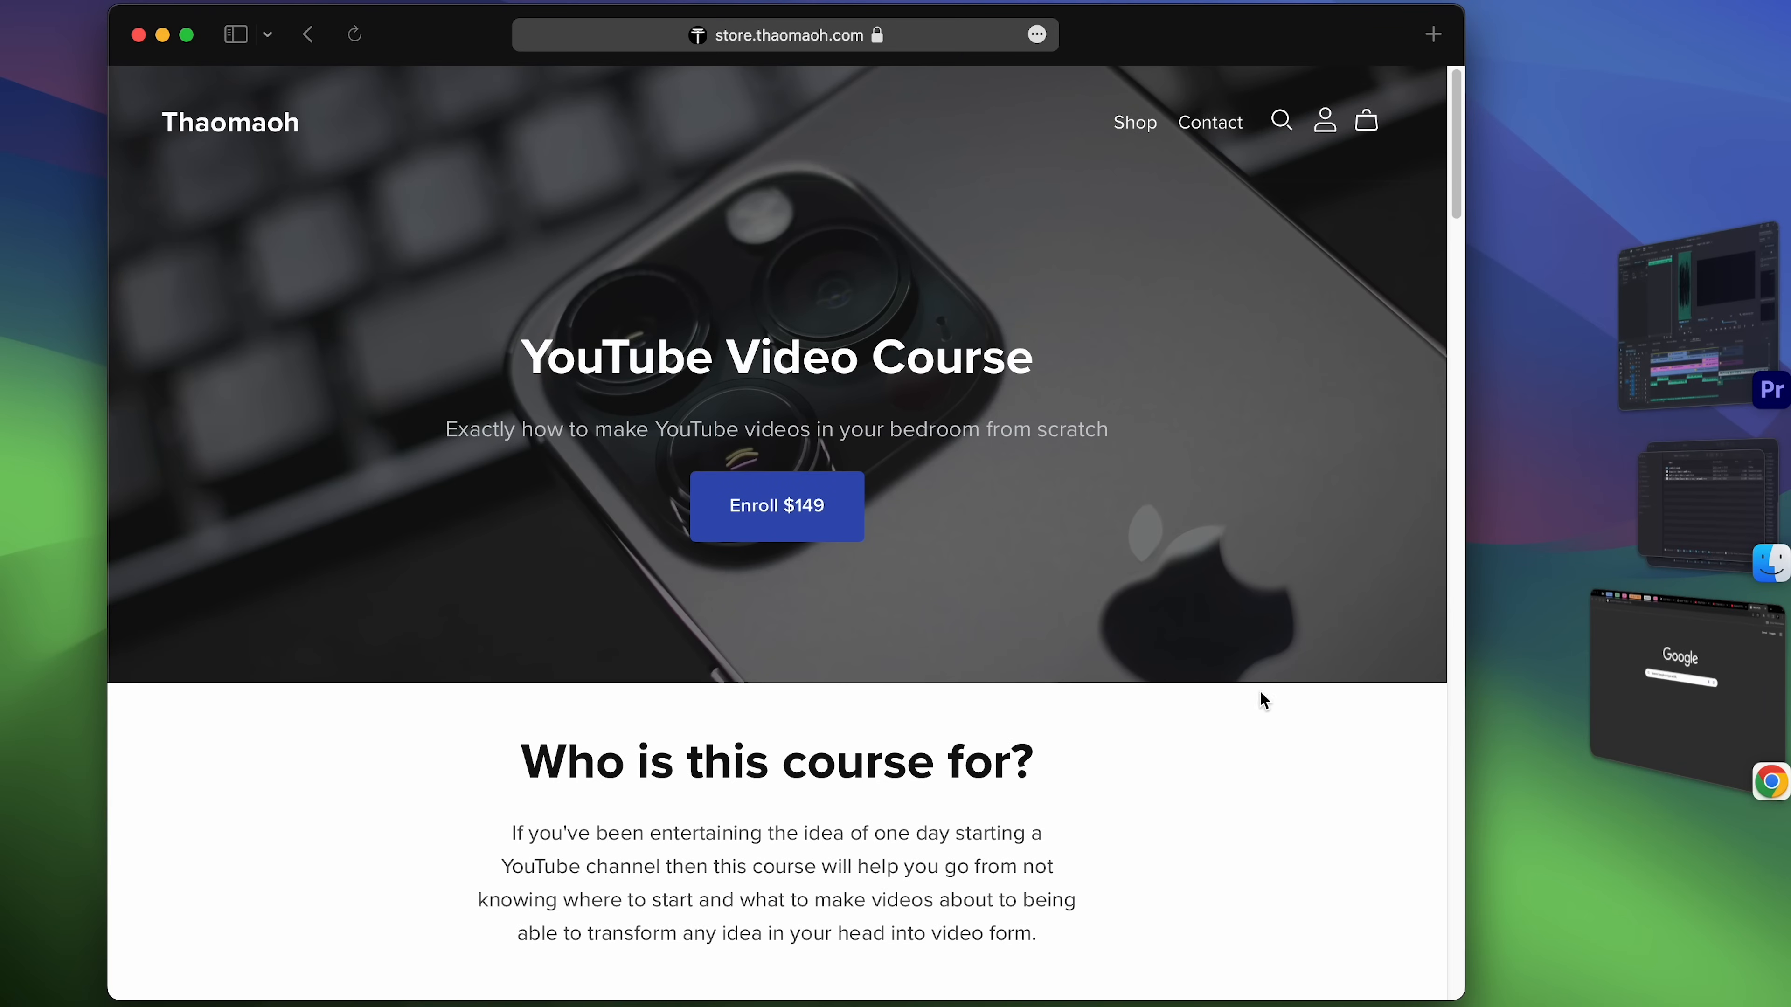
{"action": "mouse_move", "coordinate": [1236, 426]}
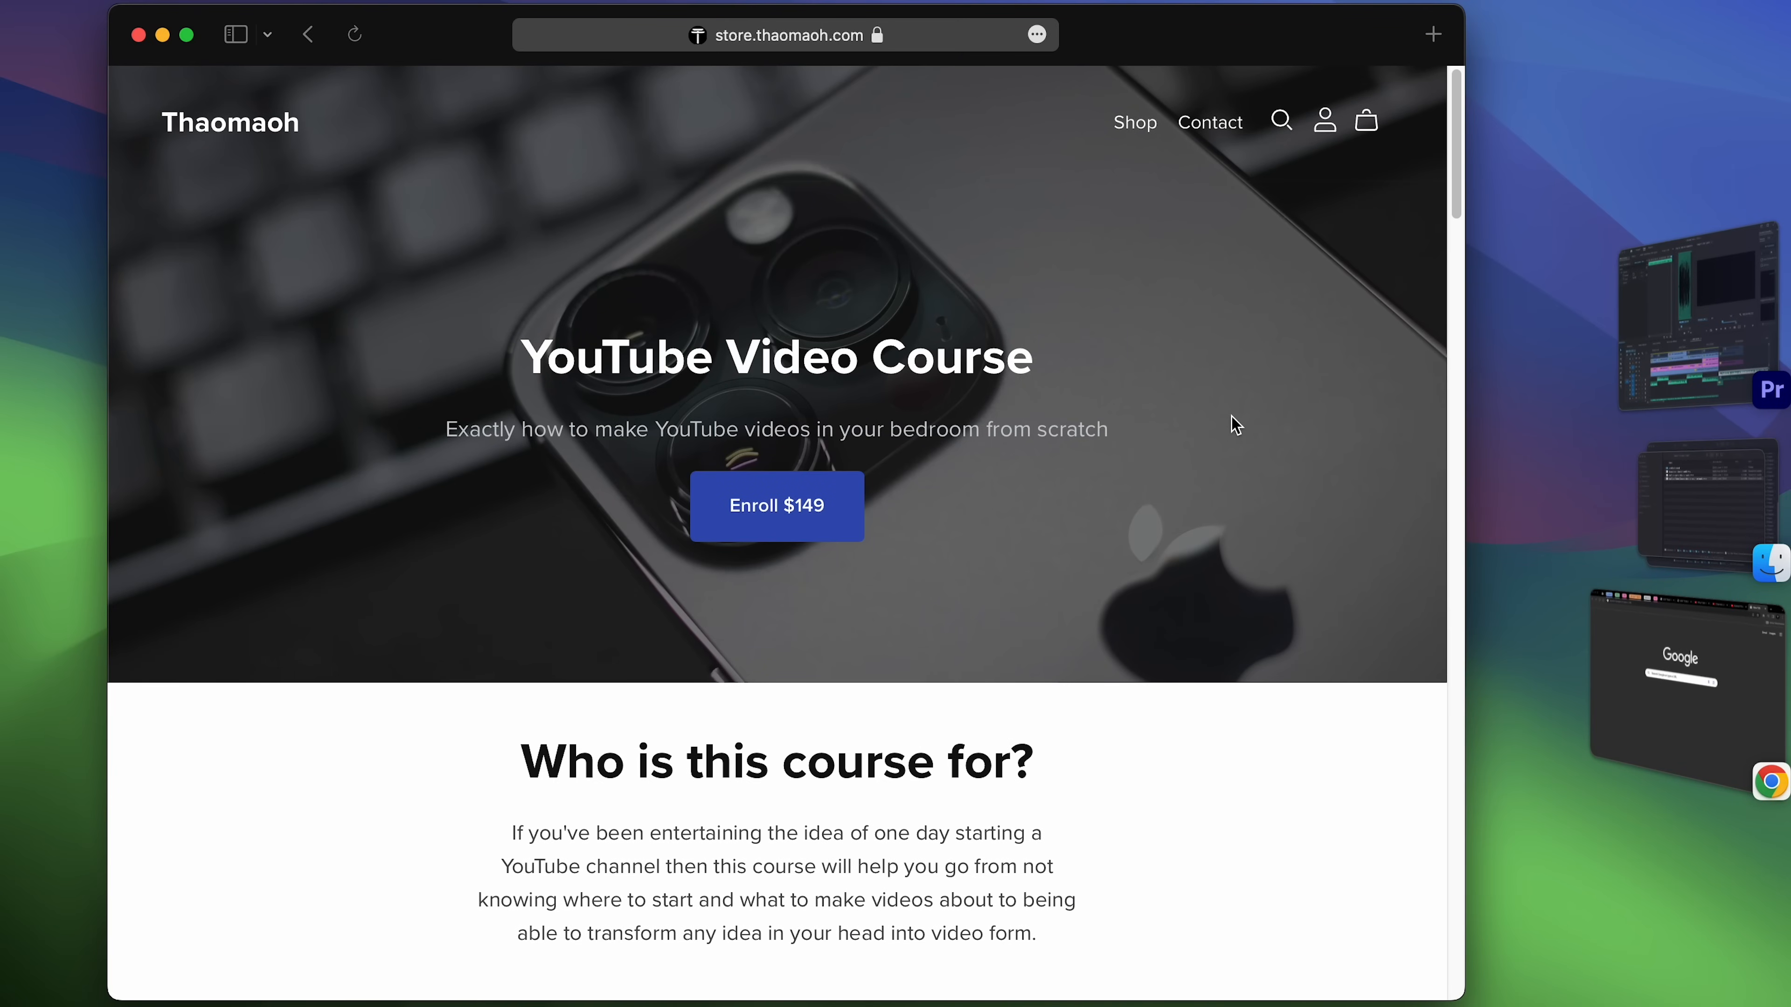
{"action": "mouse_move", "coordinate": [1345, 478]}
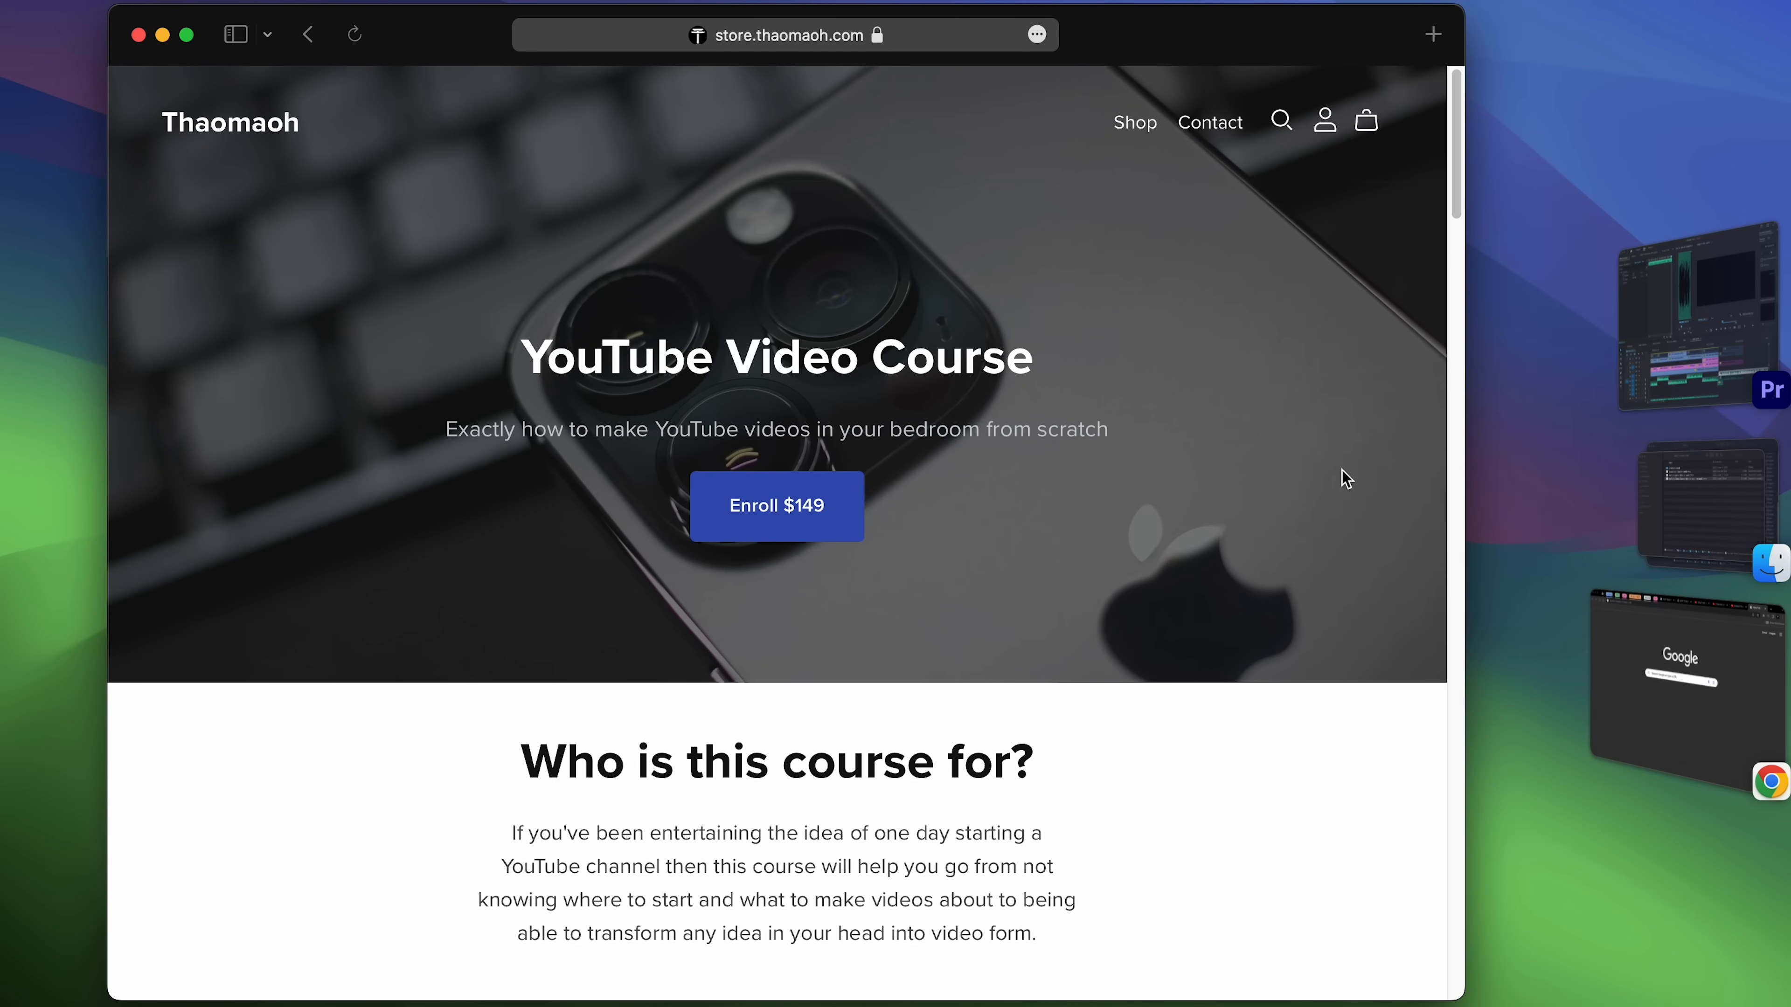
{"action": "scroll", "scroll_direction": "down", "scroll_amount": 3}
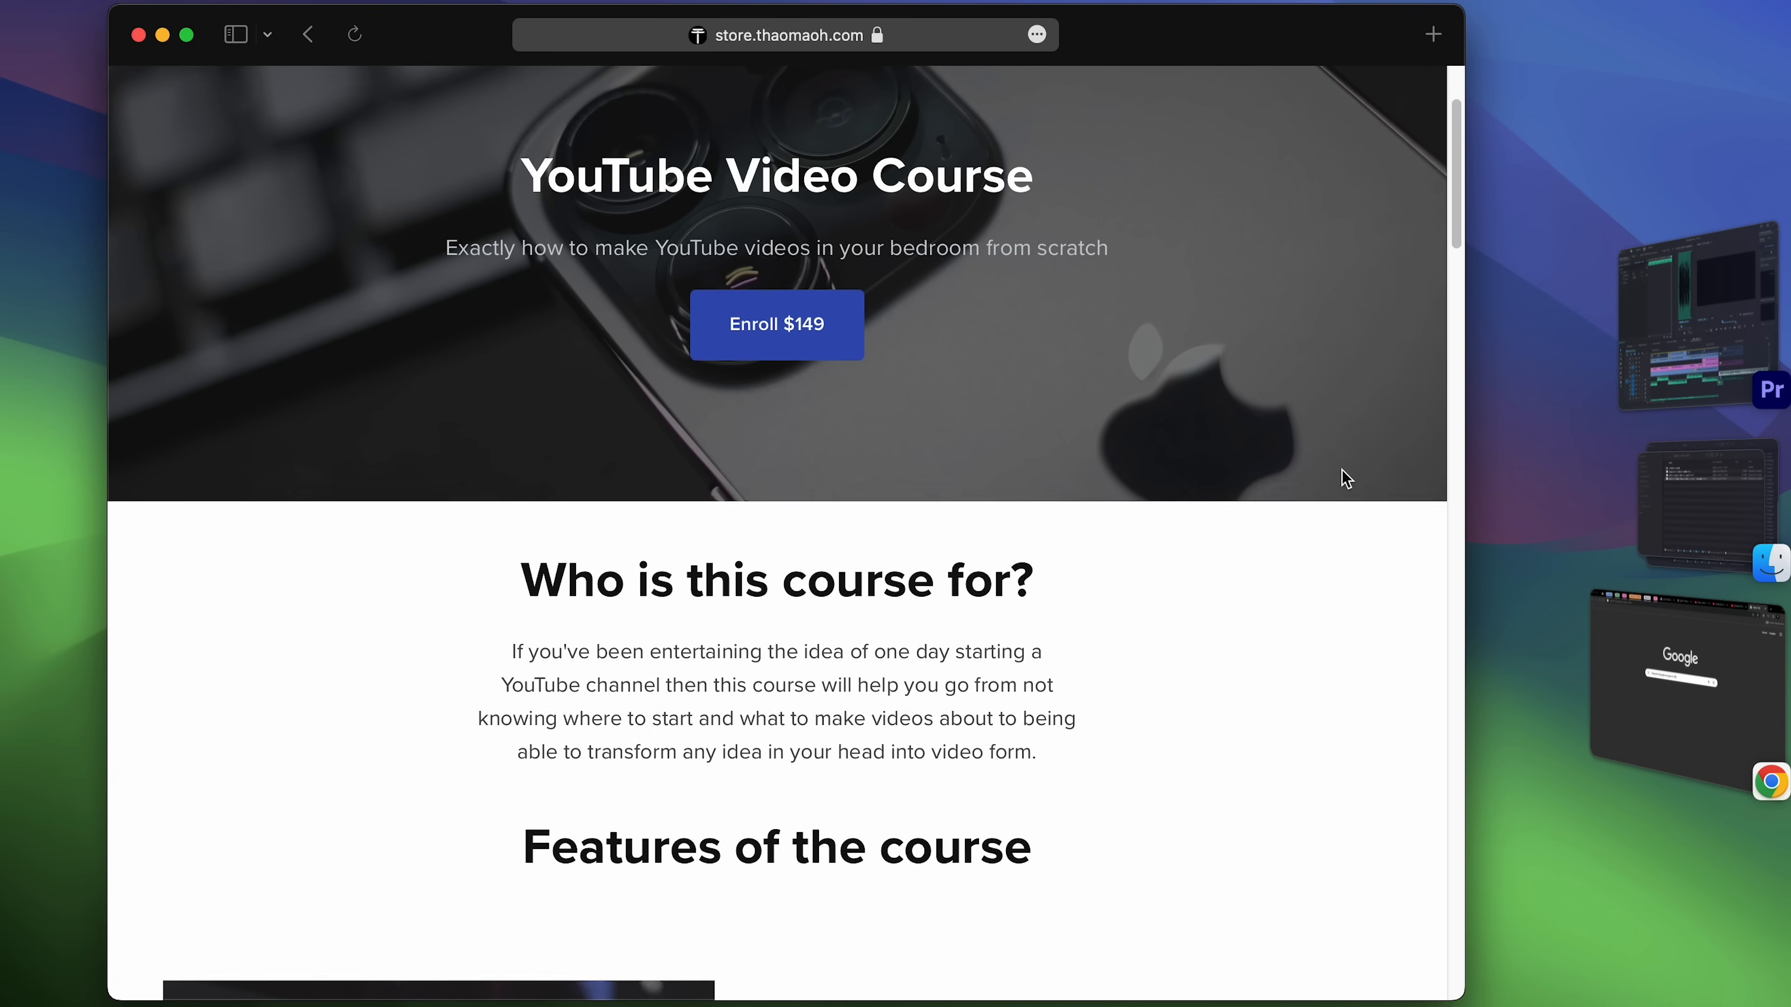
{"action": "scroll", "scroll_direction": "up", "scroll_amount": 3}
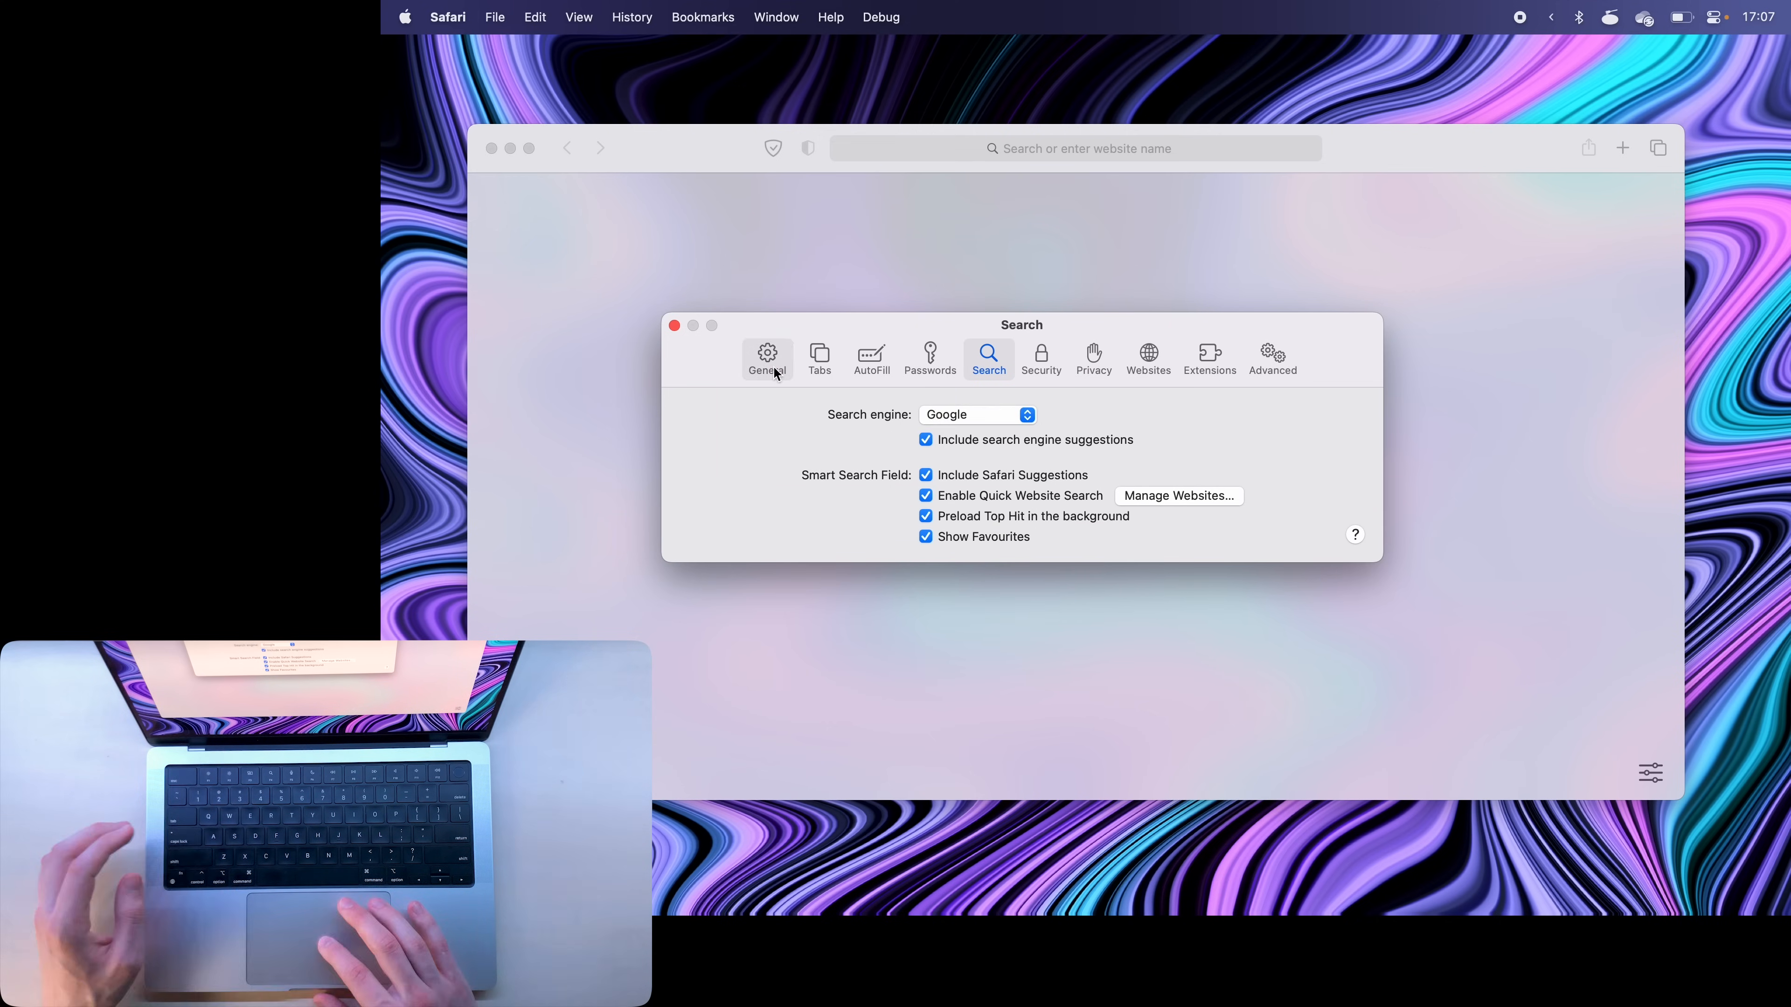
- Switch the Settings window to the General pane
{"action": "left_click", "coordinate": [767, 358]}
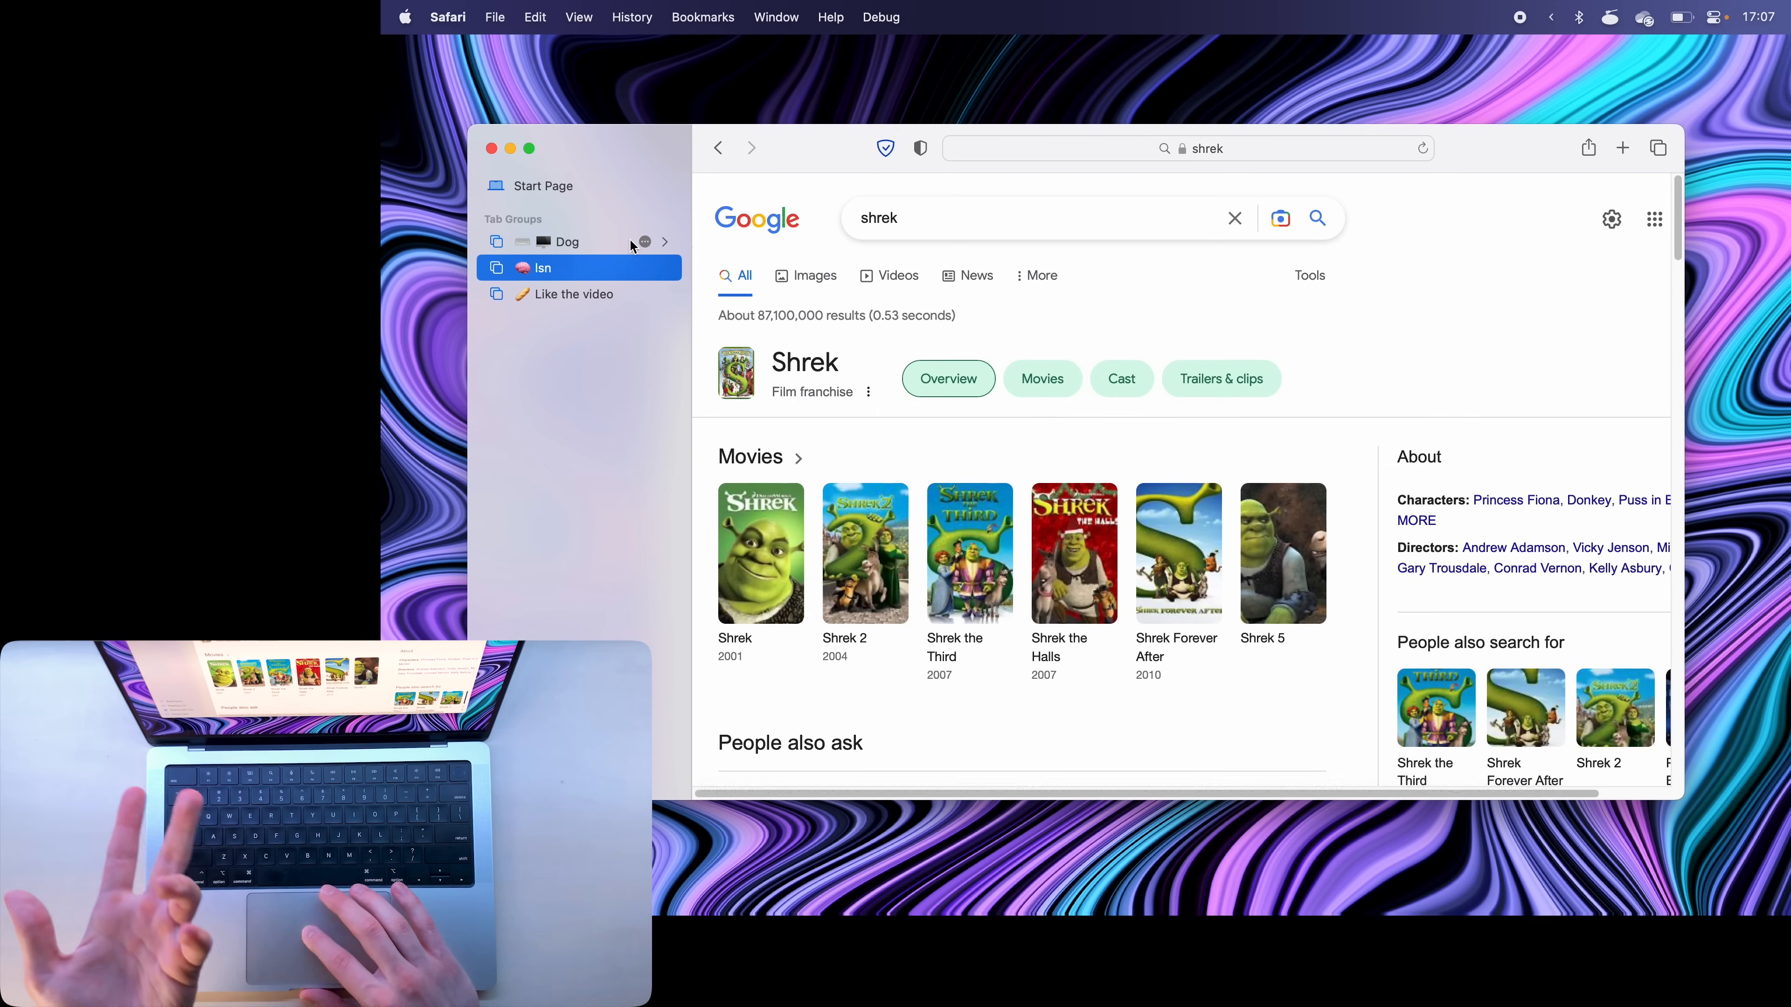
- Switch to the Dog tab group showing the Never Gonna Give You Up results
{"action": "left_click", "coordinate": [566, 240]}
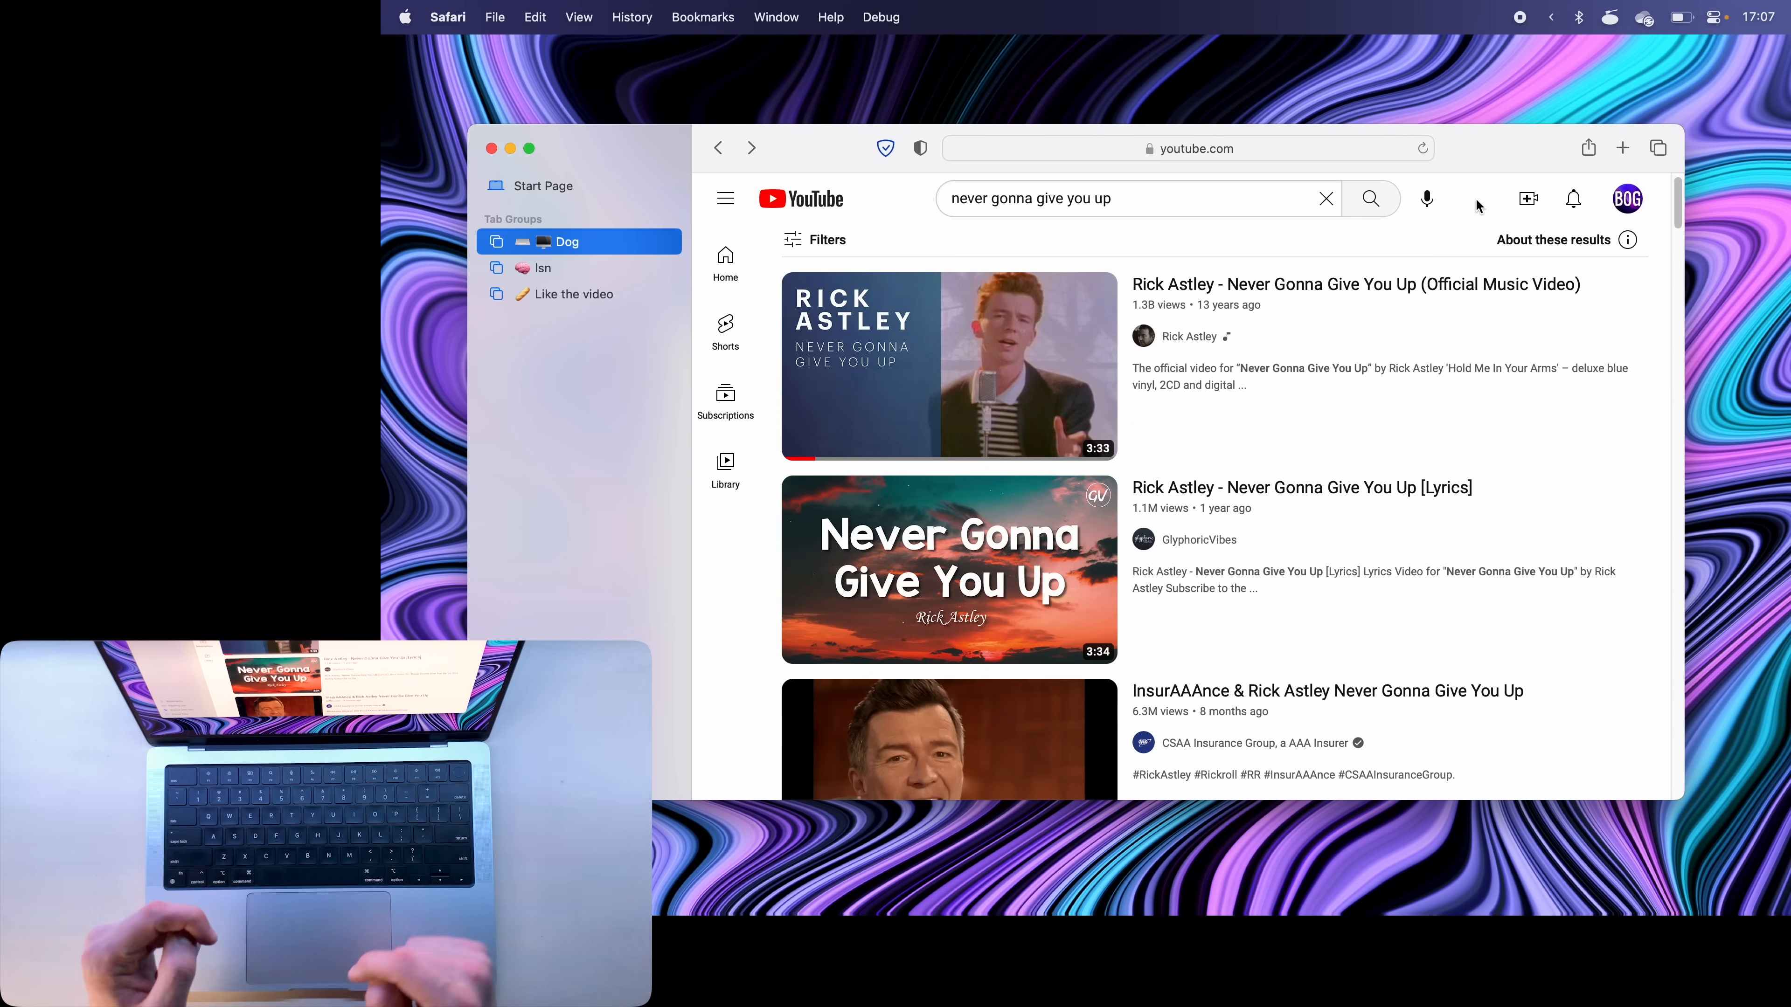
{"action": "mouse_move", "coordinate": [977, 321]}
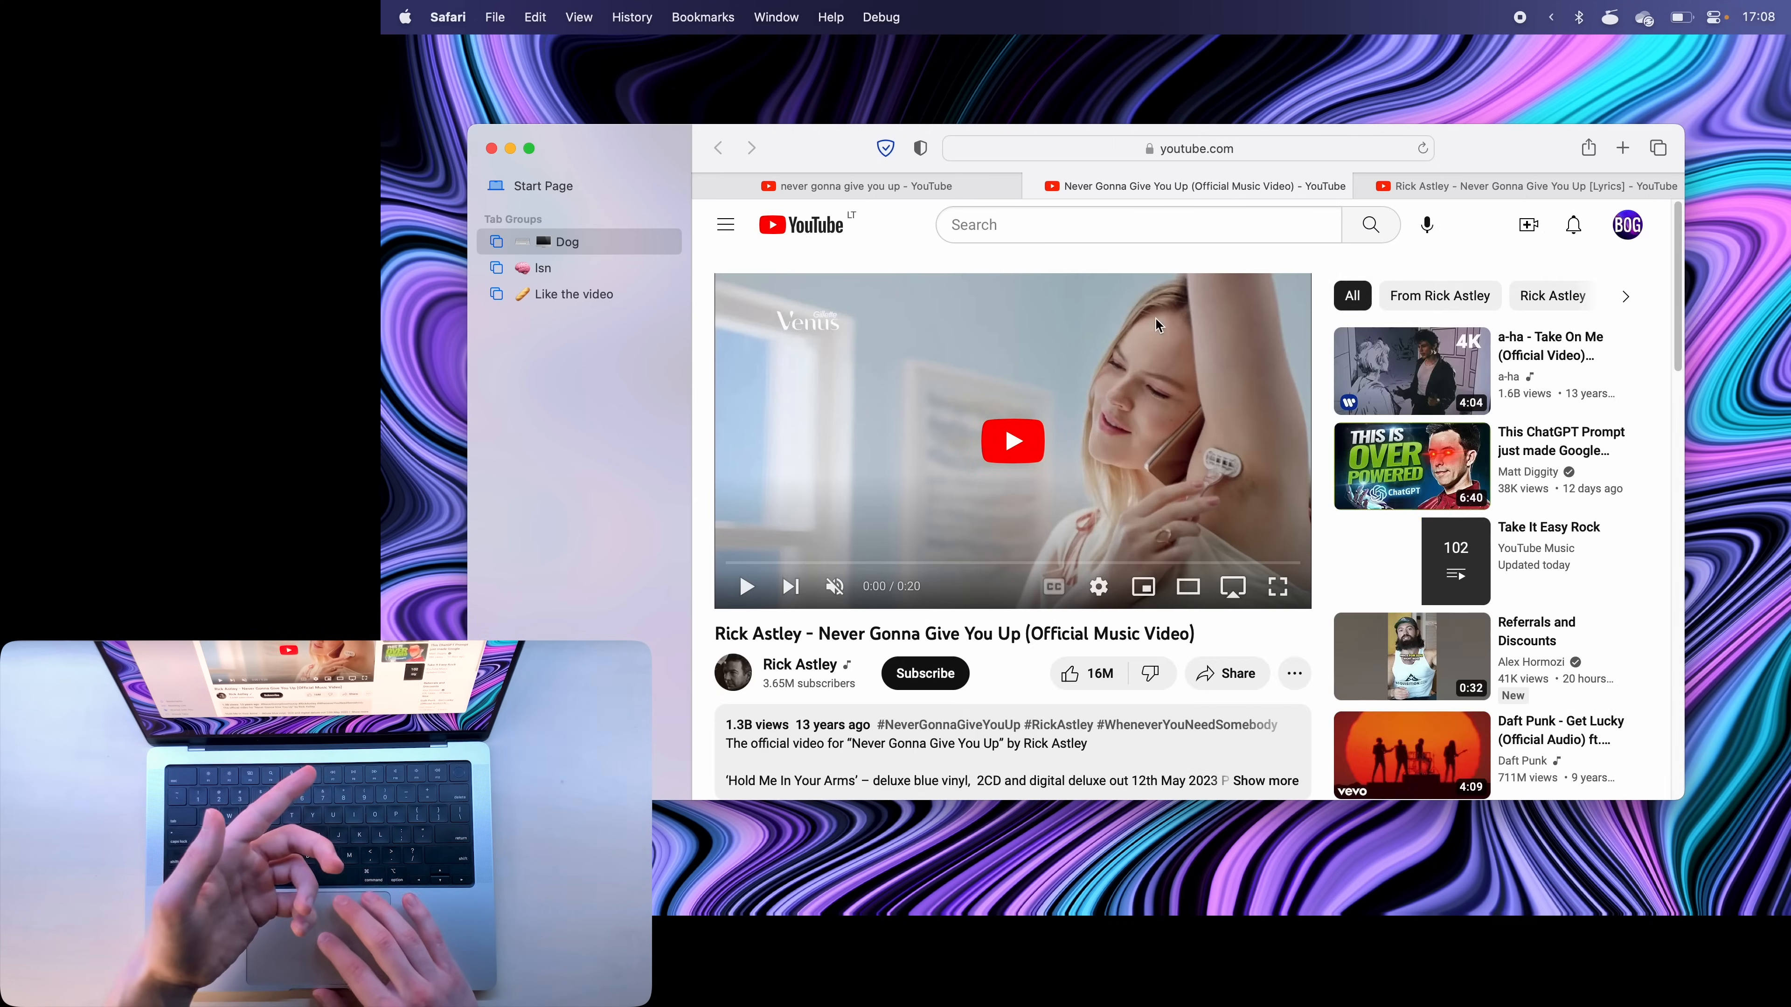
- Bring up the per-site settings for youtube.com from the Safari menu
{"action": "left_click", "coordinate": [447, 16]}
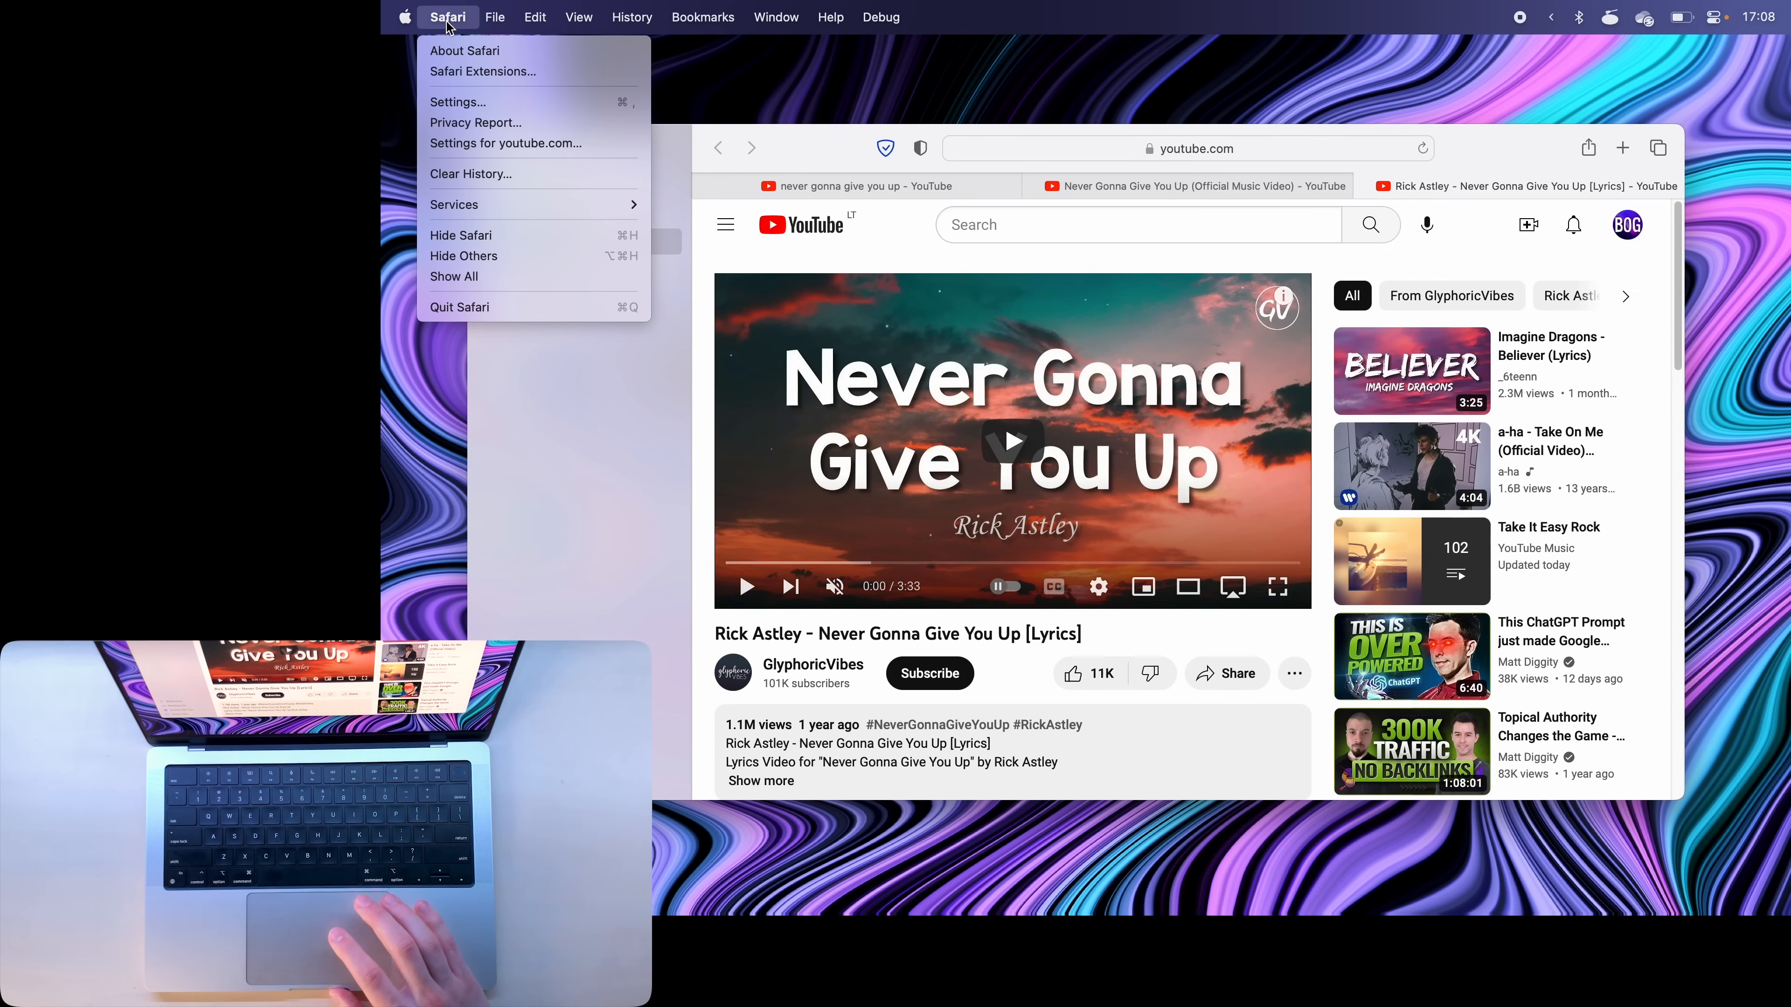
{"action": "mouse_move", "coordinate": [481, 143]}
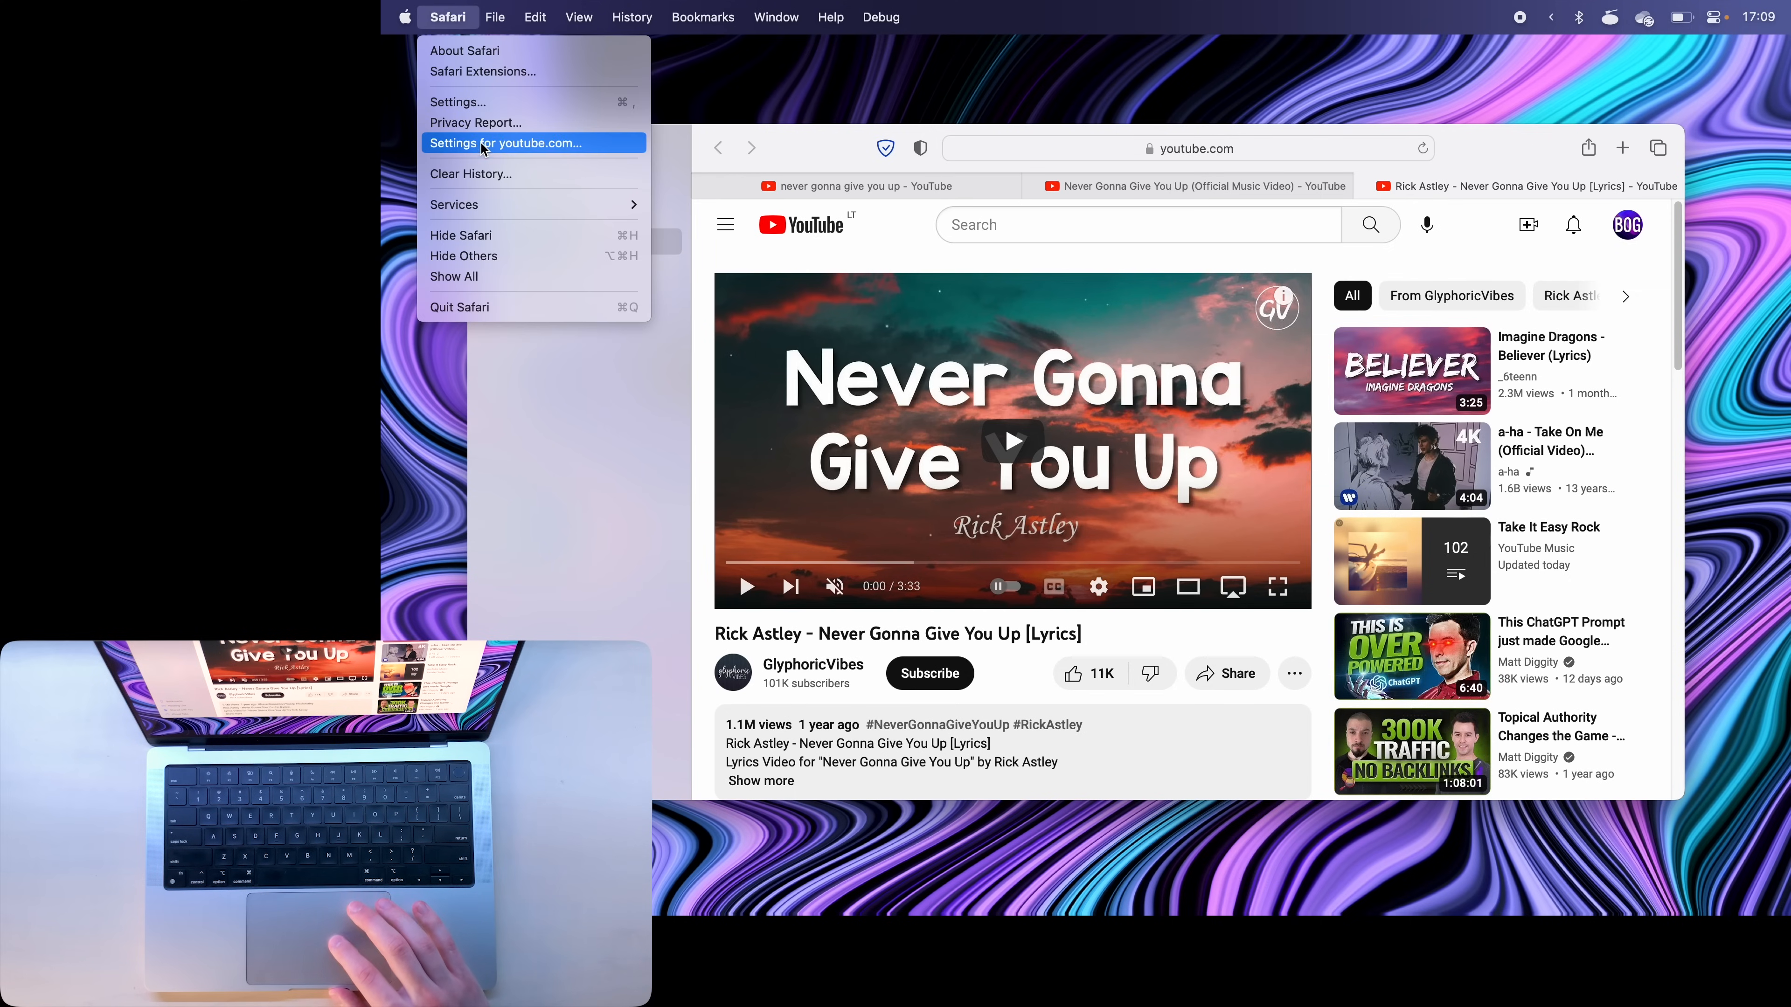
{"action": "left_click", "coordinate": [513, 143]}
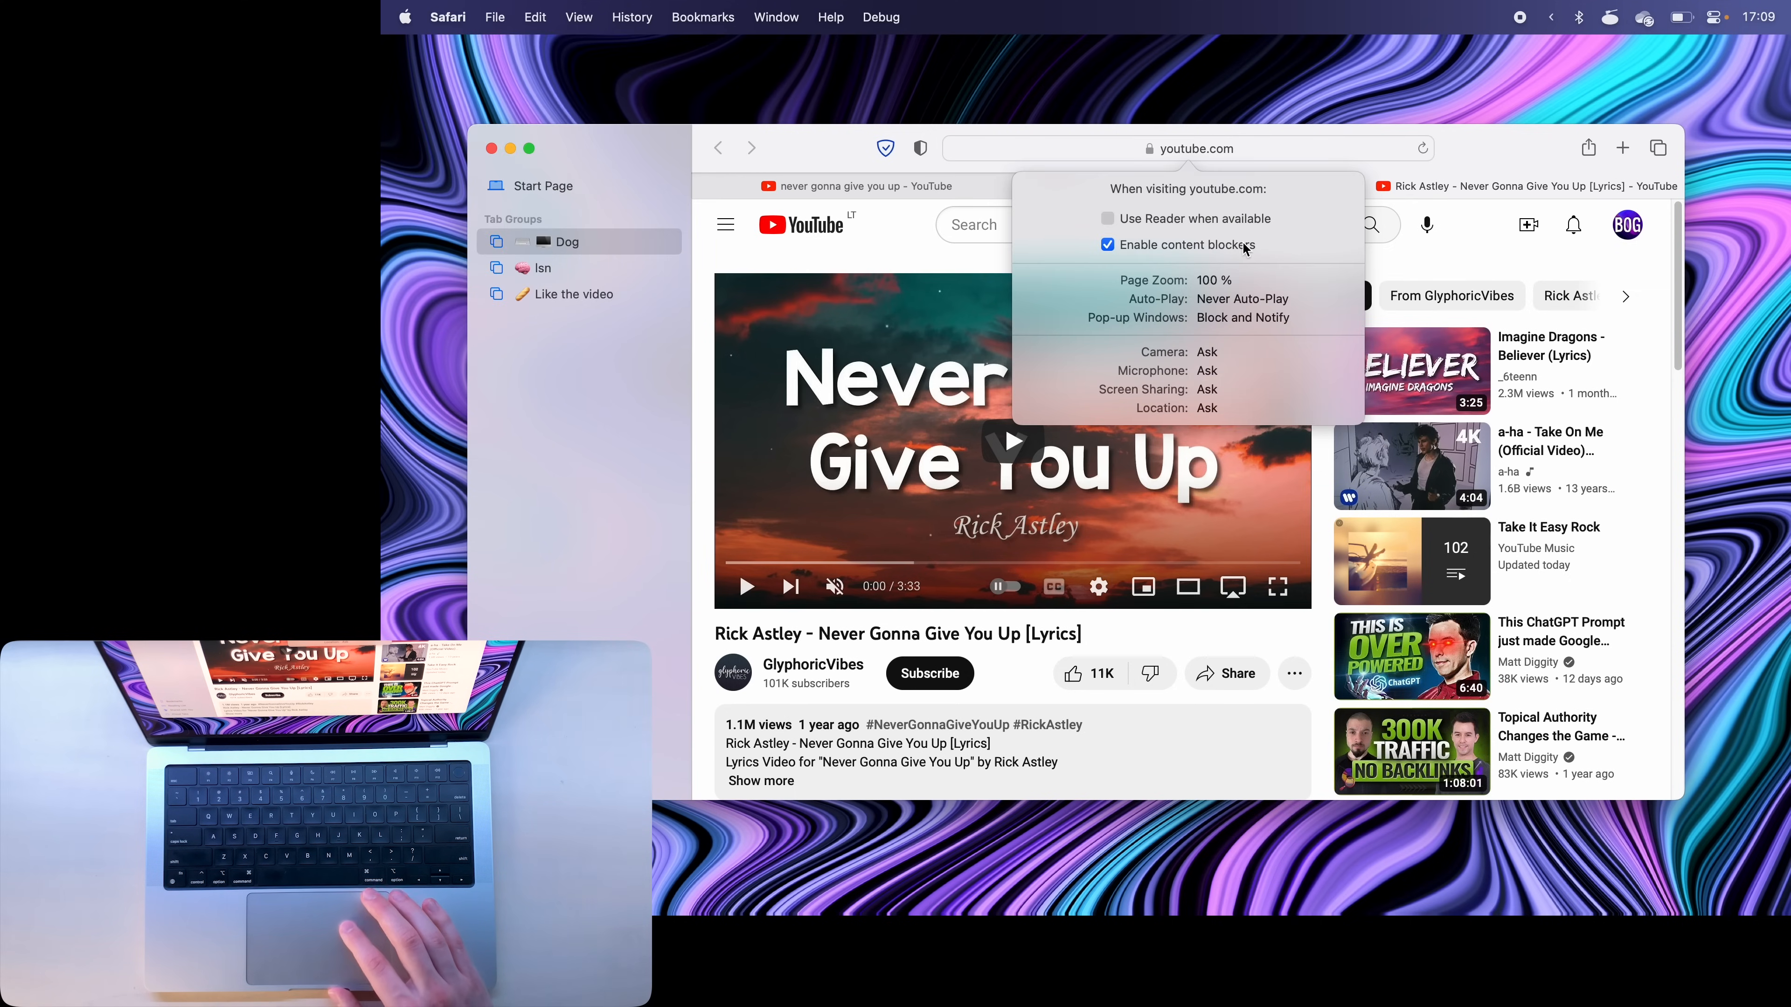